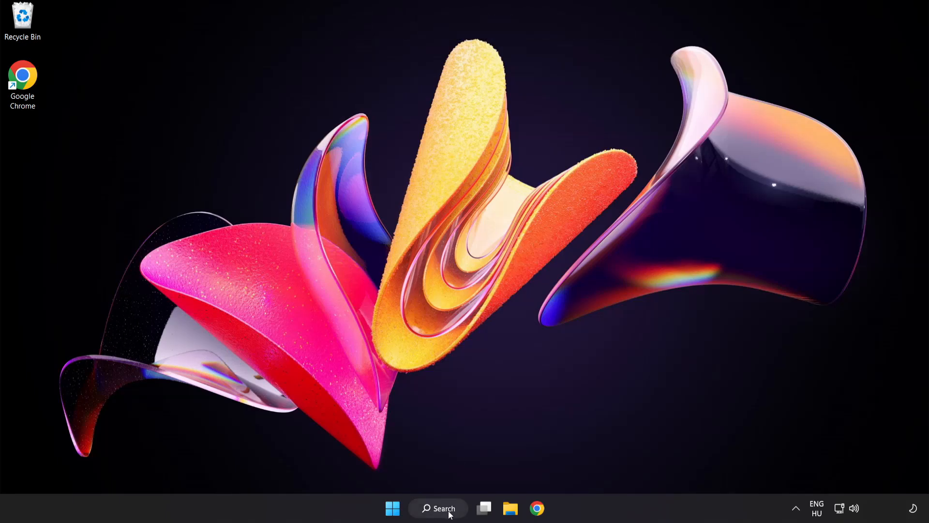
Step: Search Windows for 'device manager' and open Device Manager
{"action": "left_click", "coordinate": [438, 508]}
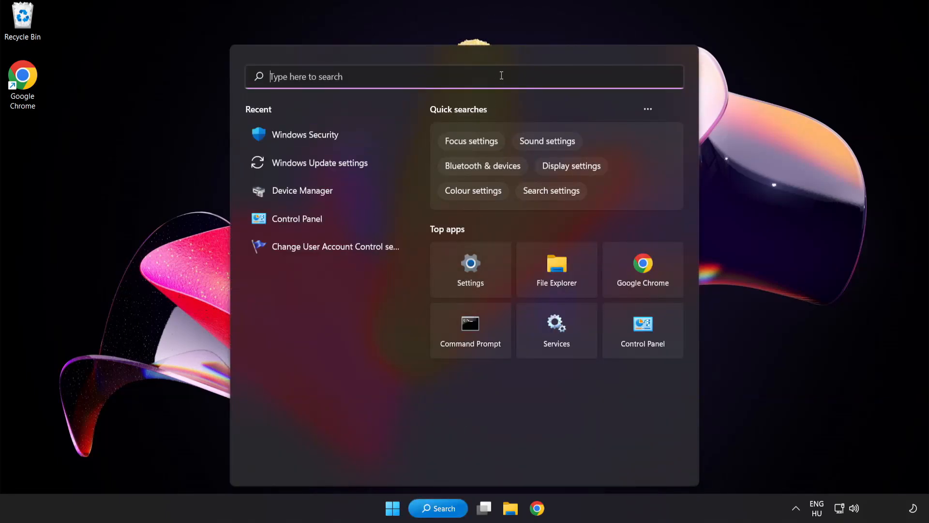
{"action": "type", "text": "device manager"}
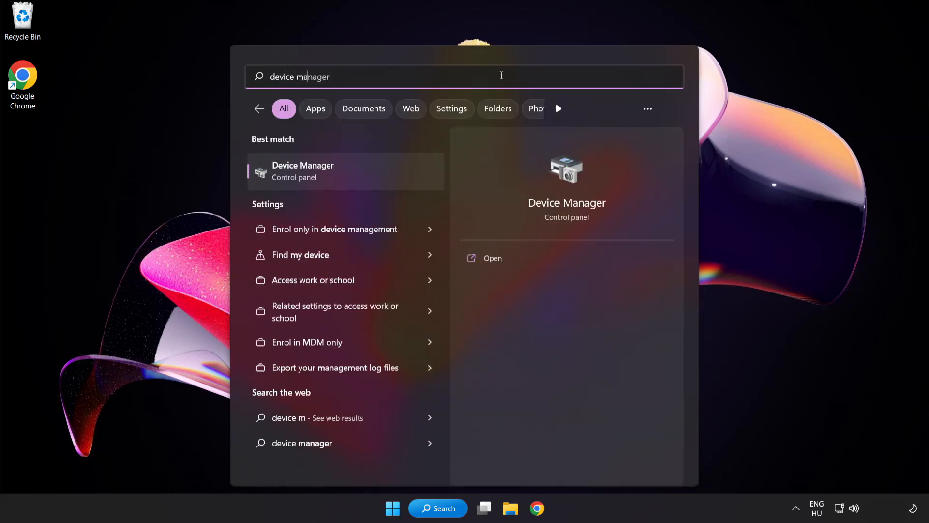
{"action": "type", "text": "ger"}
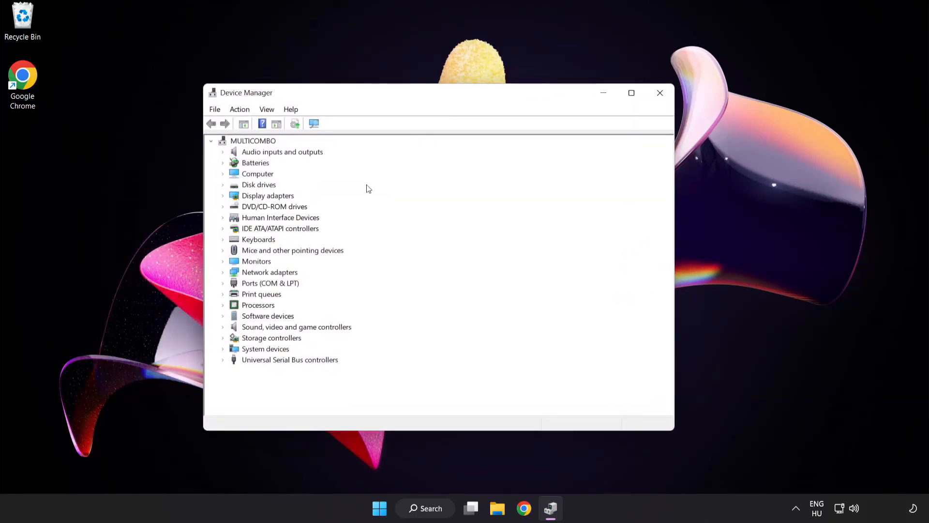
Step: Expand Display adapters and bring up the context menu for VMware SVGA 3D
{"action": "left_click", "coordinate": [268, 195]}
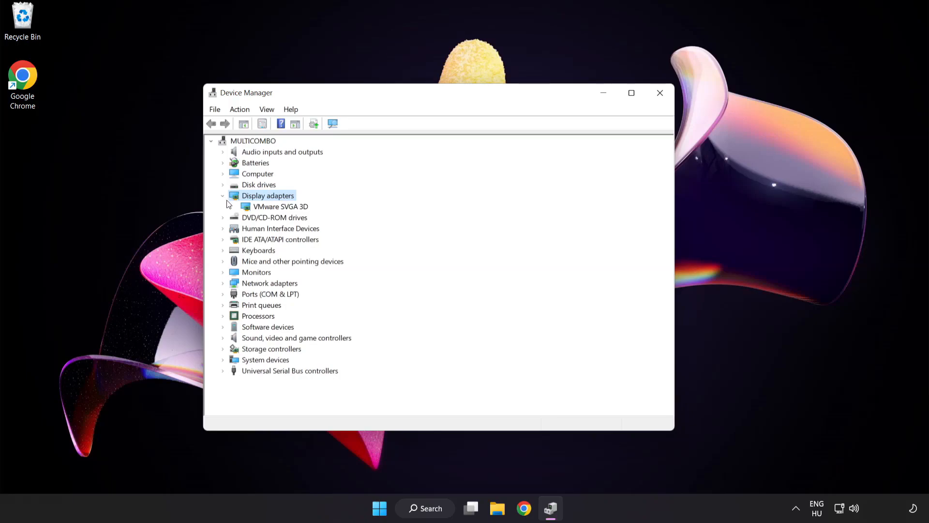
{"action": "left_click", "coordinate": [280, 206]}
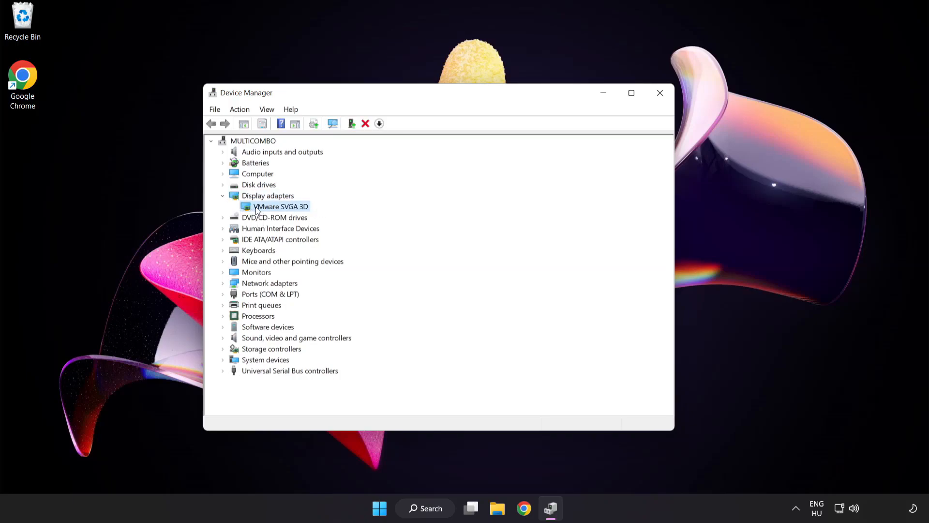
{"action": "right_click", "coordinate": [281, 206]}
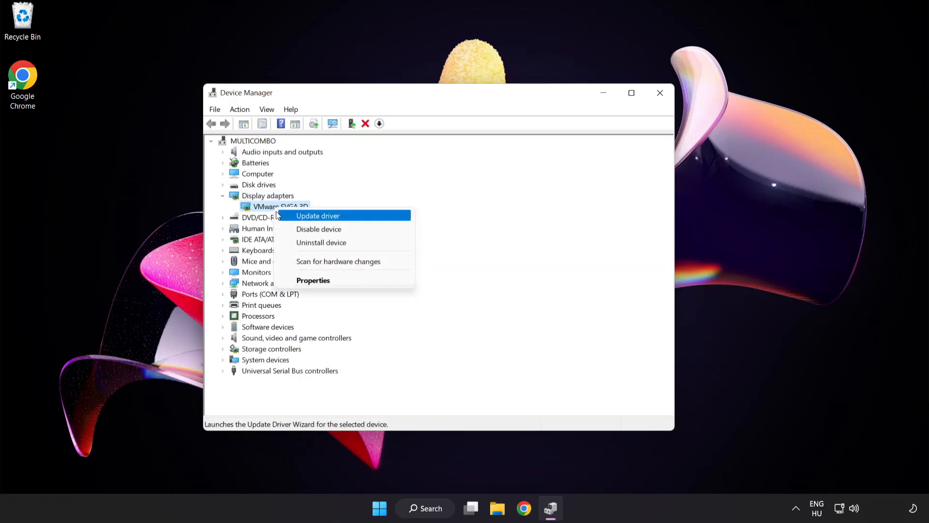
{"action": "mouse_move", "coordinate": [360, 219]}
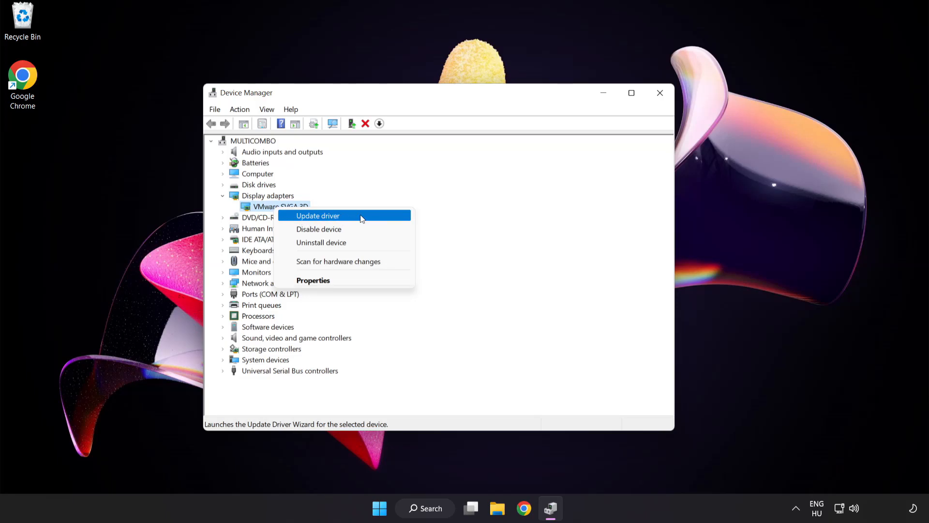
Step: Auto-search for a VMware SVGA 3D driver update, find it current, and close Device Manager
{"action": "left_click", "coordinate": [318, 215]}
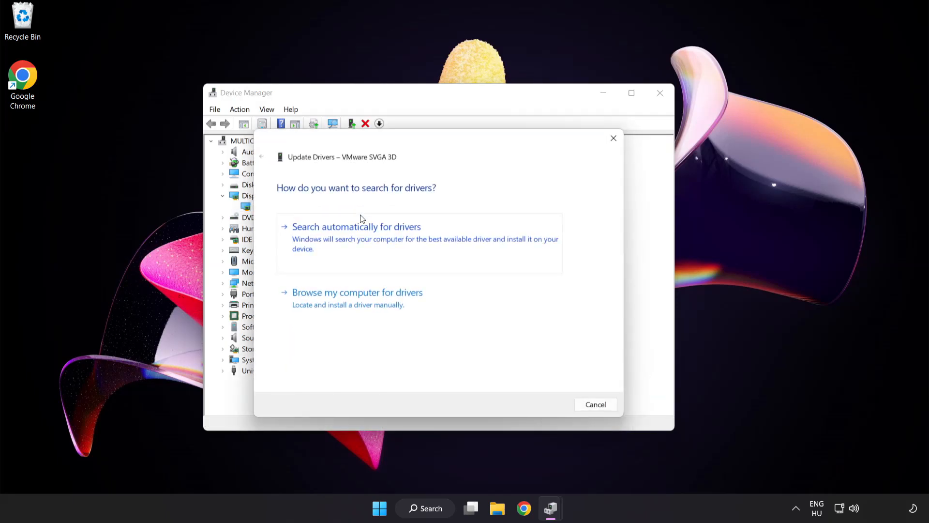
{"action": "mouse_move", "coordinate": [299, 203]}
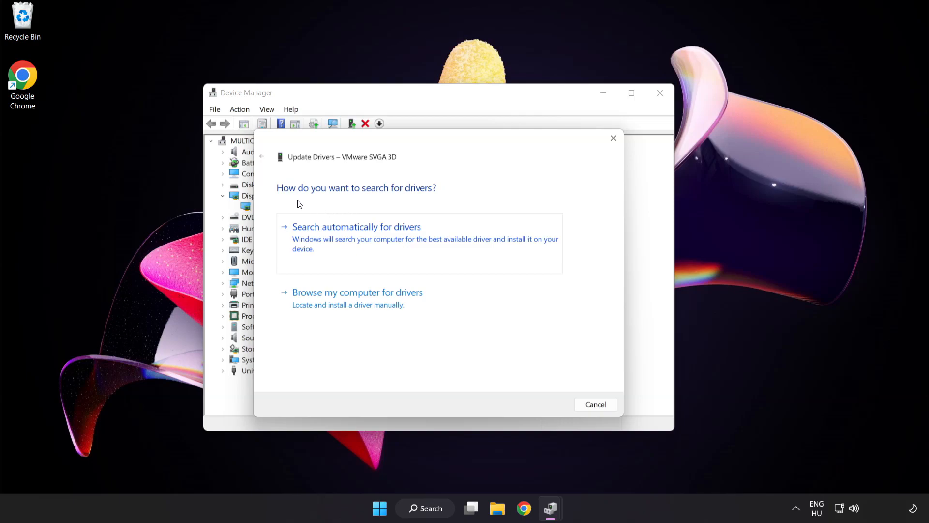
{"action": "mouse_move", "coordinate": [419, 233]}
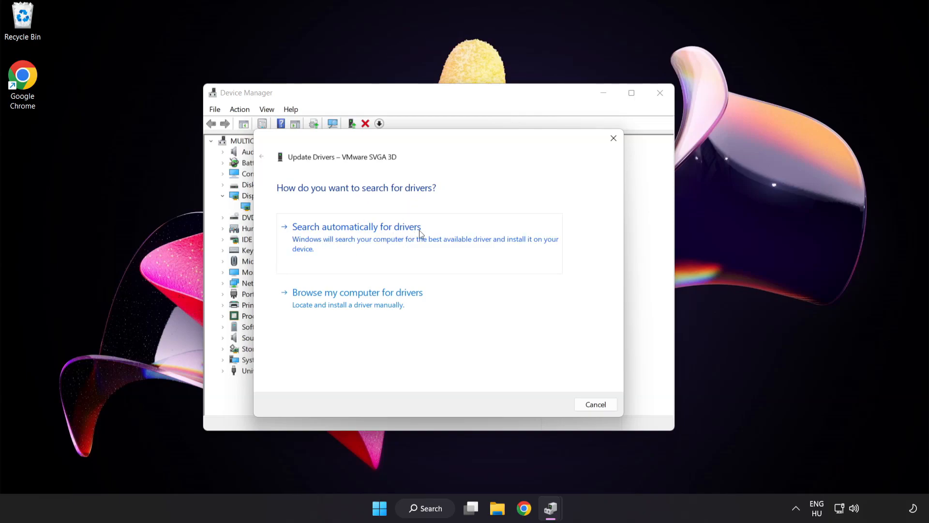
{"action": "mouse_move", "coordinate": [406, 241]}
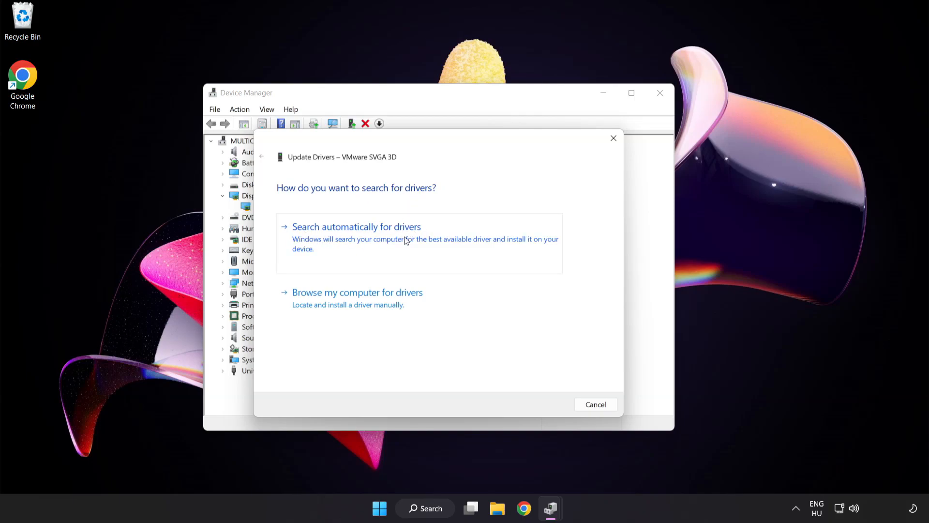
{"action": "left_click", "coordinate": [356, 227]}
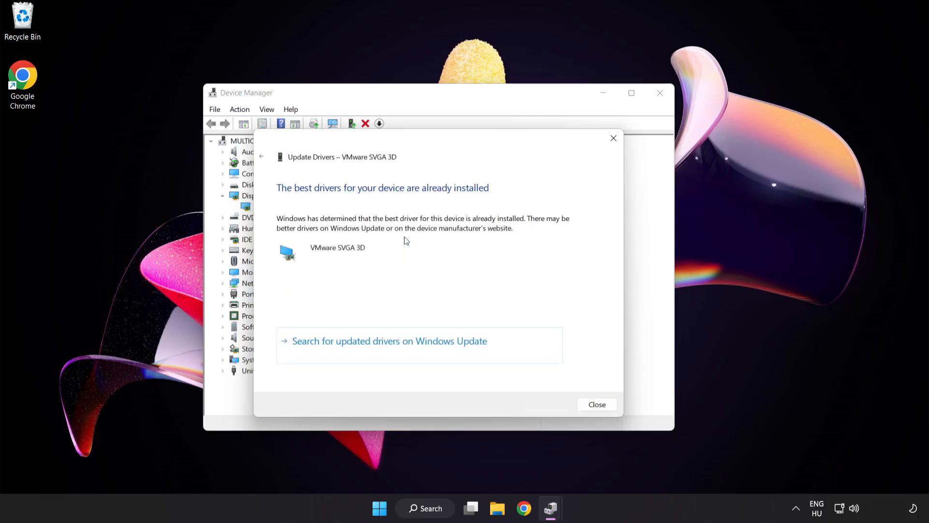
{"action": "mouse_move", "coordinate": [435, 198]}
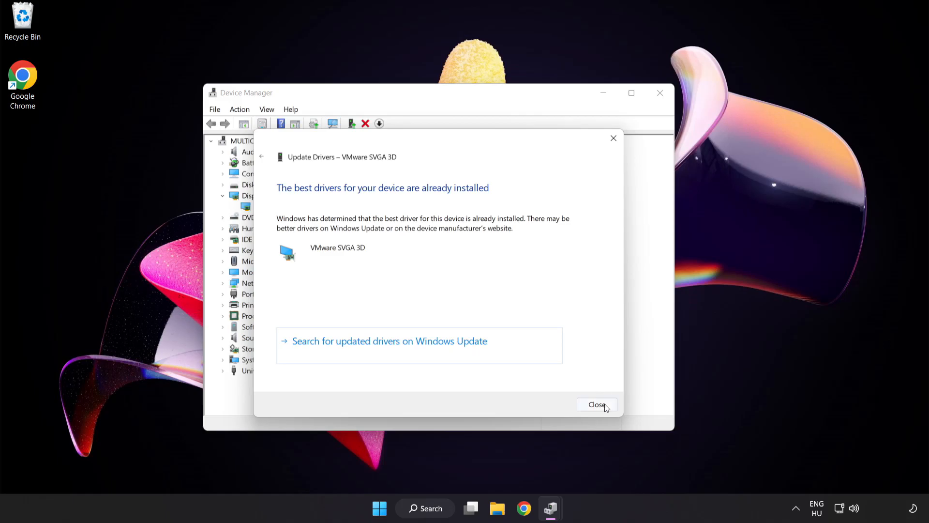
{"action": "mouse_move", "coordinate": [597, 404]}
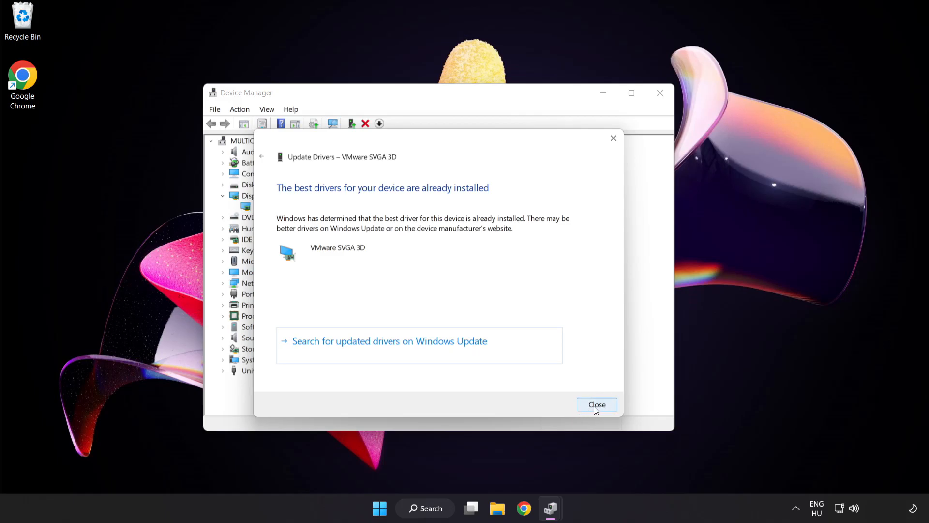
{"action": "left_click", "coordinate": [596, 404]}
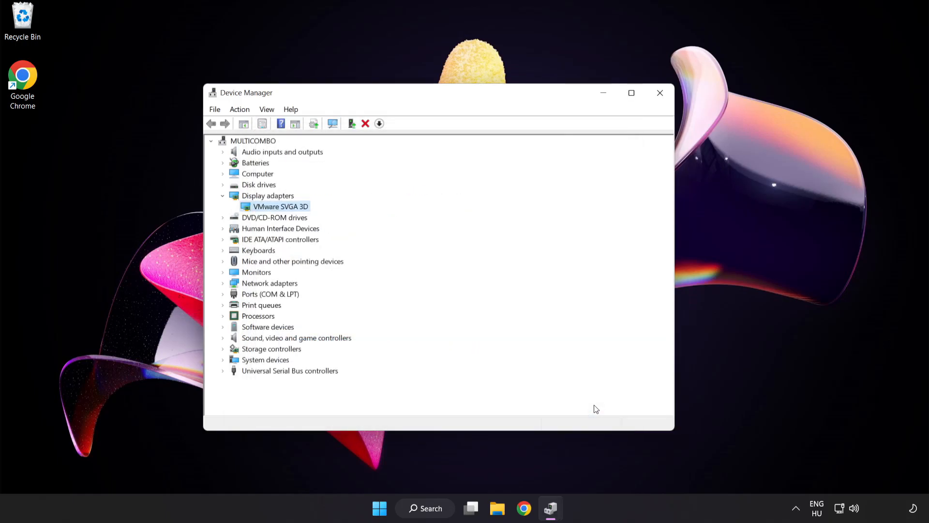
{"action": "mouse_move", "coordinate": [659, 93]}
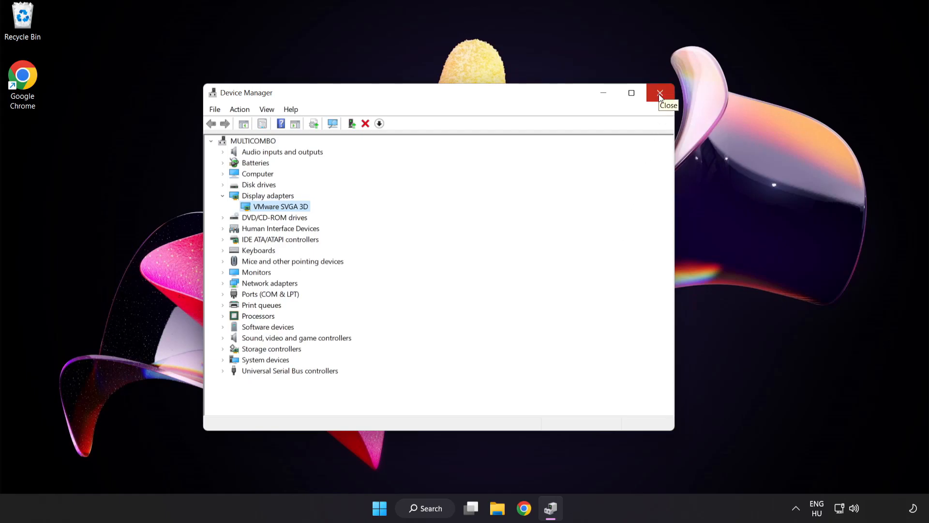
{"action": "left_click", "coordinate": [660, 93]}
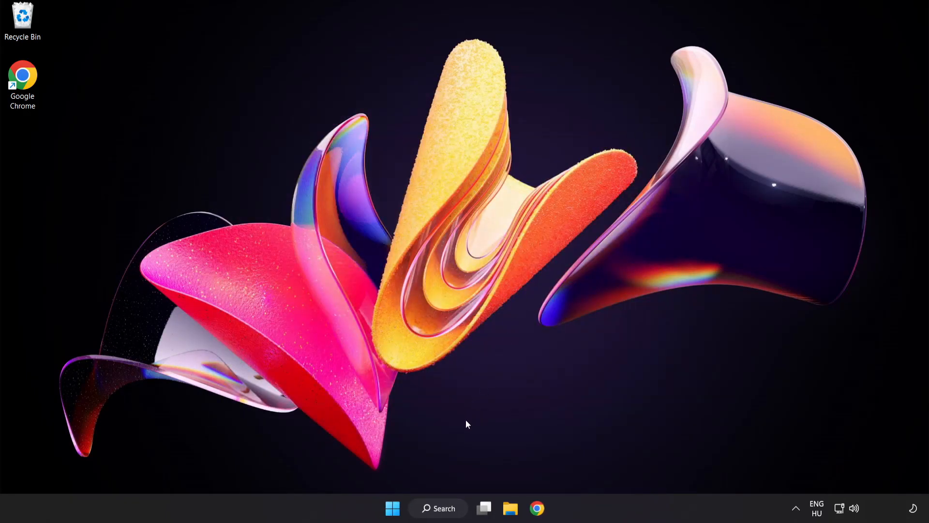
Step: Search Windows for 'update' to reach Windows Update settings
{"action": "left_click", "coordinate": [438, 507]}
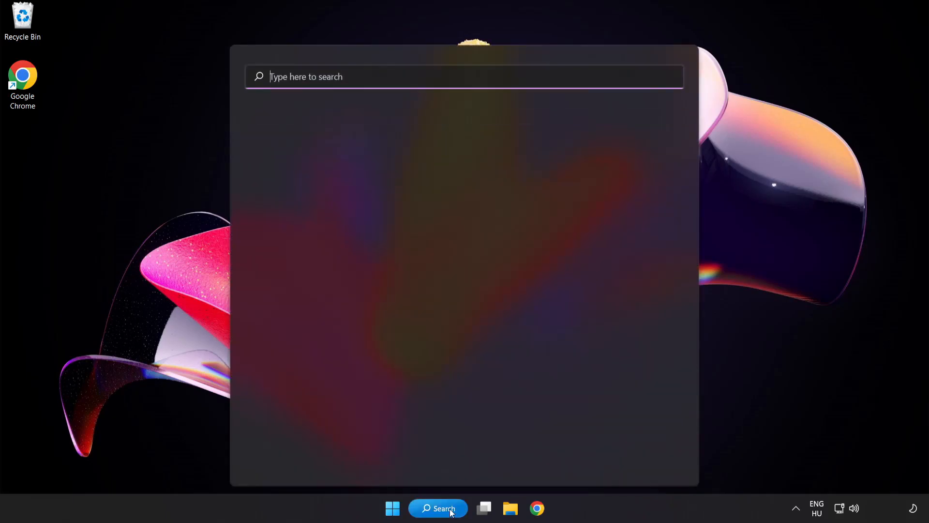
{"action": "type", "text": "u"}
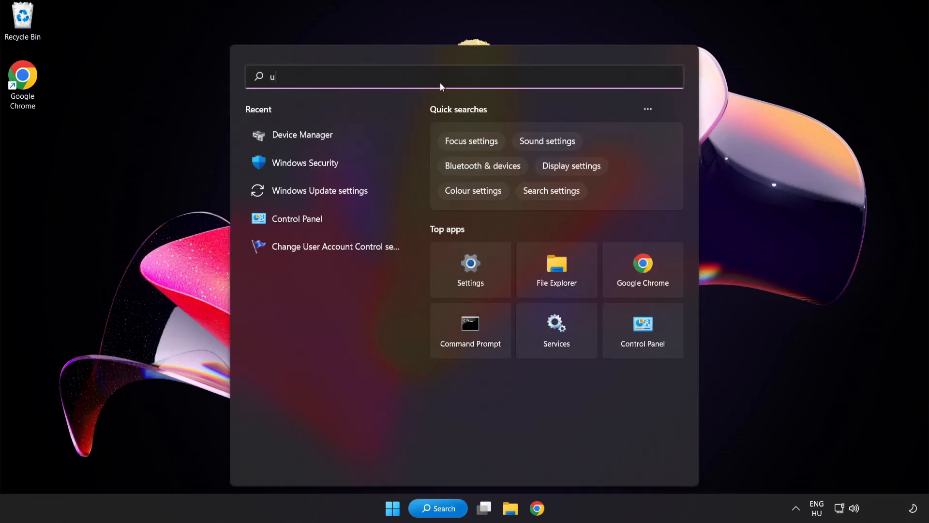
{"action": "type", "text": "pdate"}
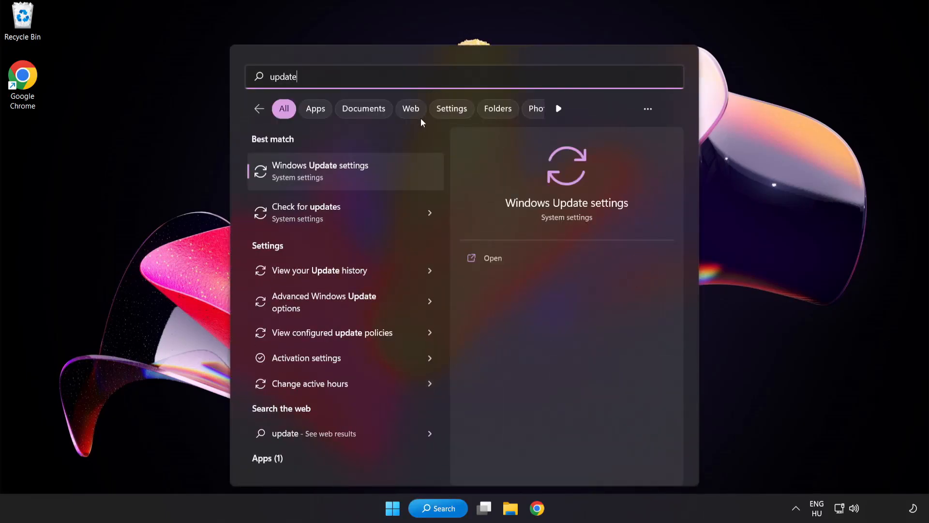
{"action": "mouse_move", "coordinate": [356, 179]}
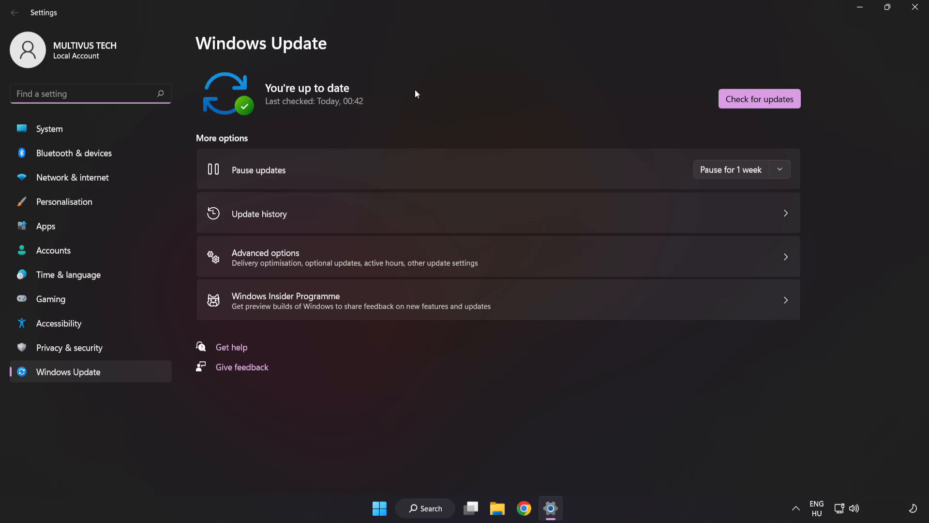
{"action": "mouse_move", "coordinate": [759, 98]}
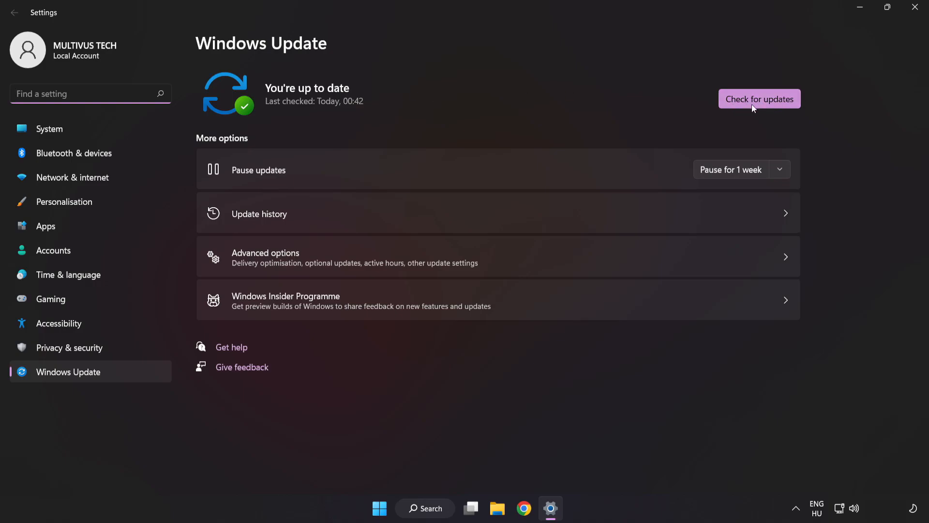
Step: Check for Windows updates, confirm the PC is up to date, and close Settings
{"action": "left_click", "coordinate": [759, 99]}
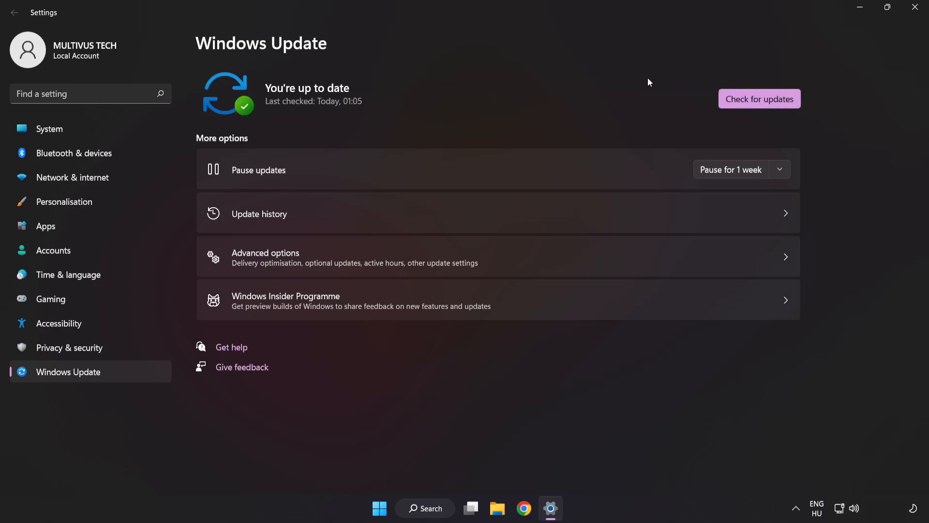
{"action": "mouse_move", "coordinate": [915, 11]}
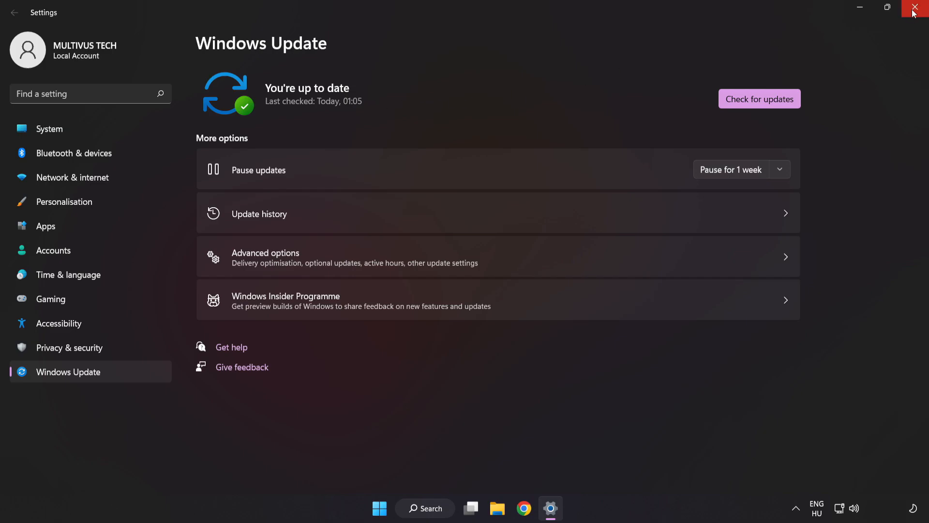
{"action": "left_click", "coordinate": [917, 8]}
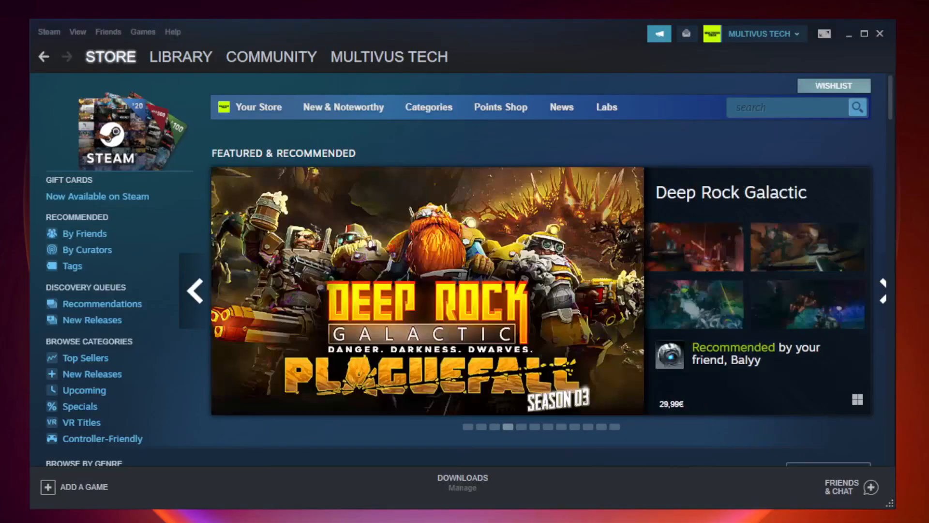
Step: Open the Steam library and bring up YOUR NOT WORKING GAME's context menu
{"action": "left_click", "coordinate": [180, 57]}
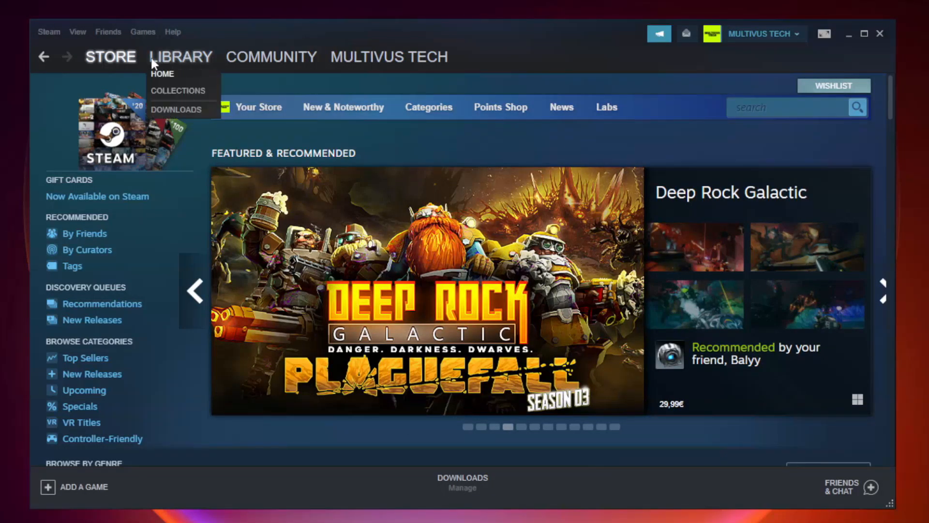
{"action": "mouse_move", "coordinate": [188, 61]}
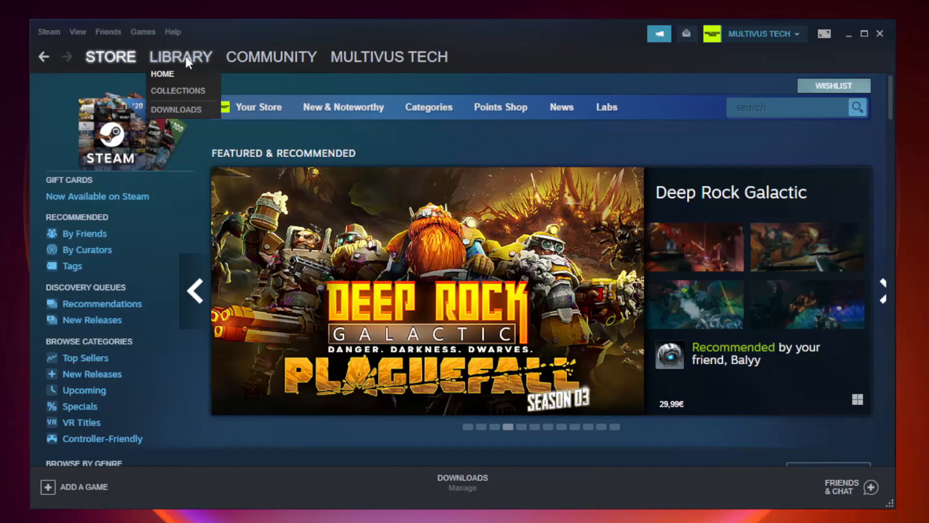
{"action": "left_click", "coordinate": [163, 74]}
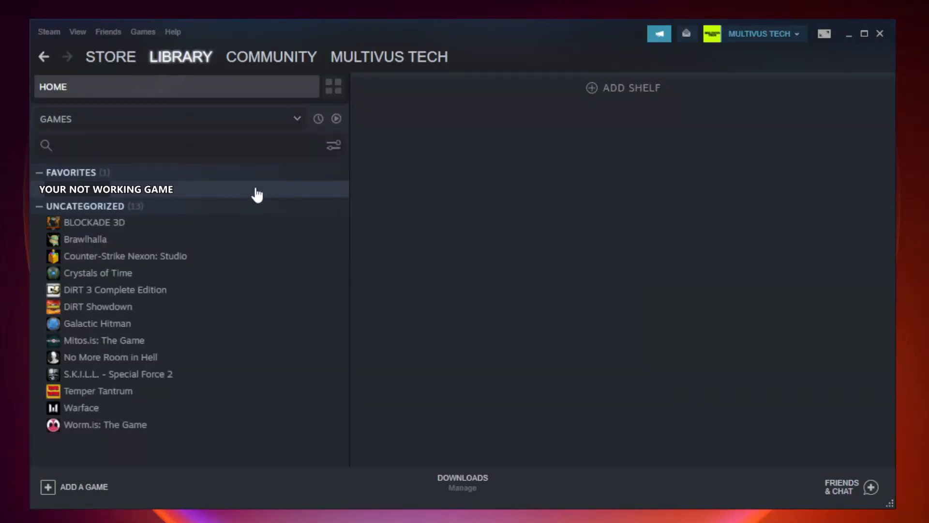
{"action": "mouse_move", "coordinate": [201, 195]}
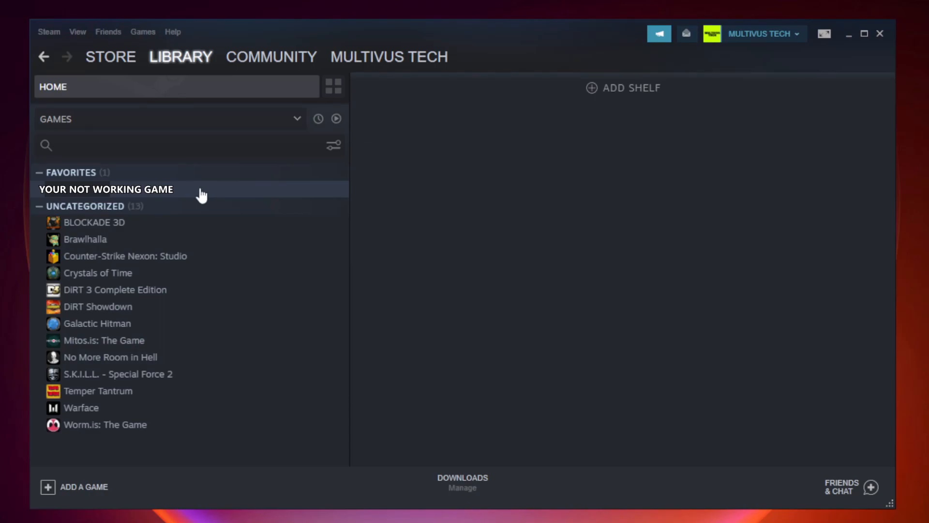
{"action": "right_click", "coordinate": [106, 189]}
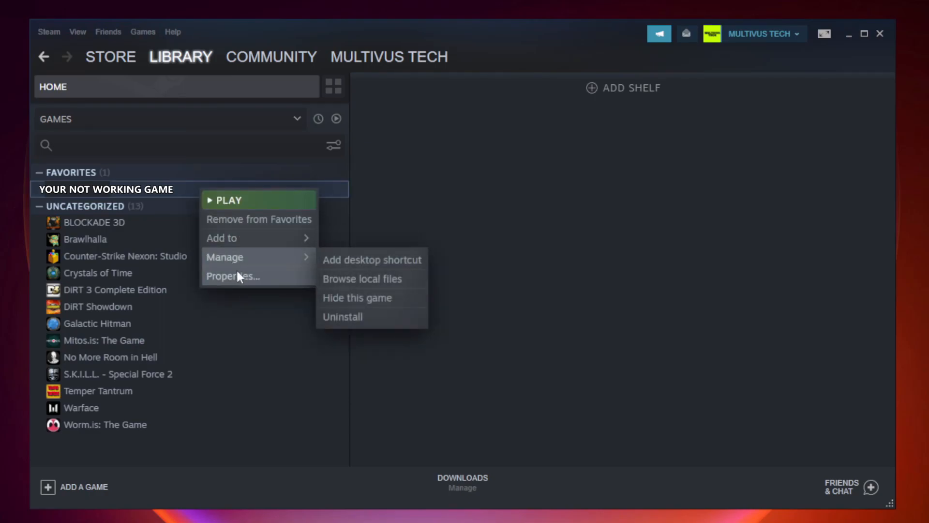
{"action": "mouse_move", "coordinate": [232, 276]}
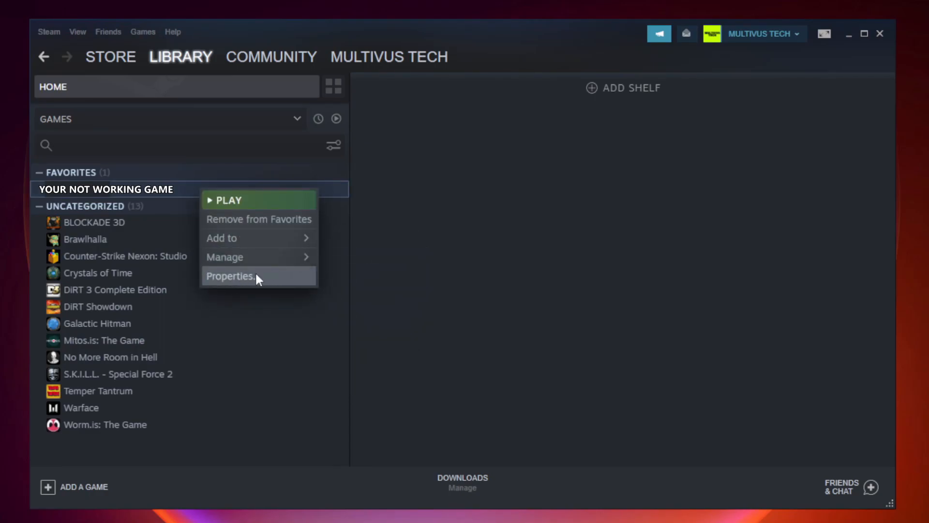
Step: Verify integrity of Unturned's local game files from its Steam Properties
{"action": "left_click", "coordinate": [230, 276]}
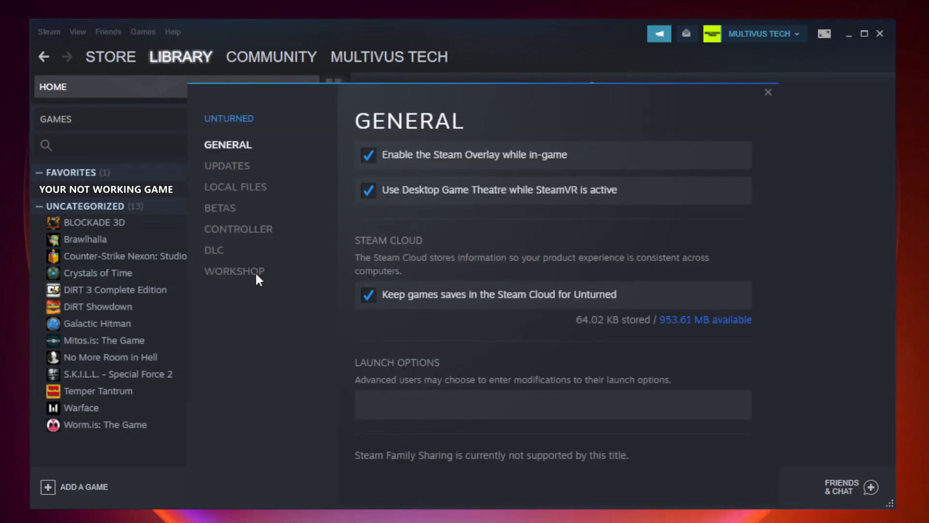
{"action": "mouse_move", "coordinate": [235, 187]}
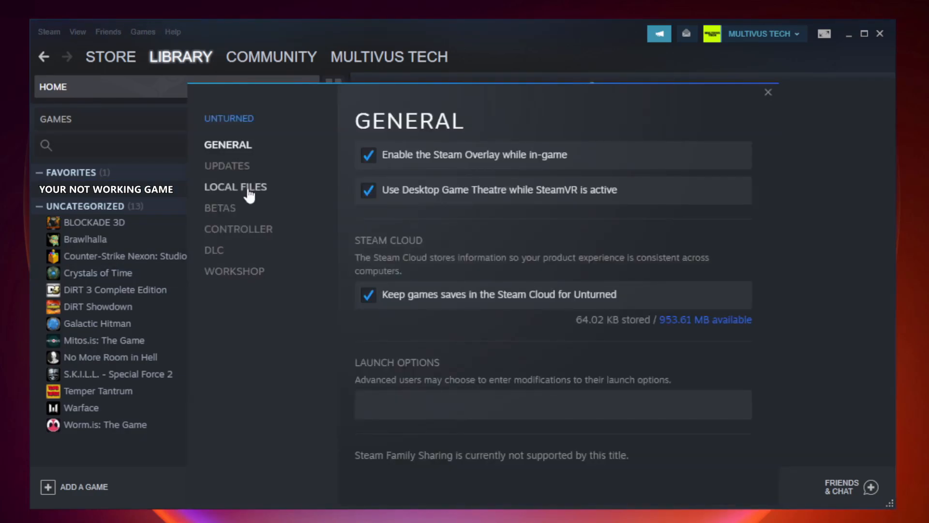
{"action": "mouse_move", "coordinate": [248, 202]}
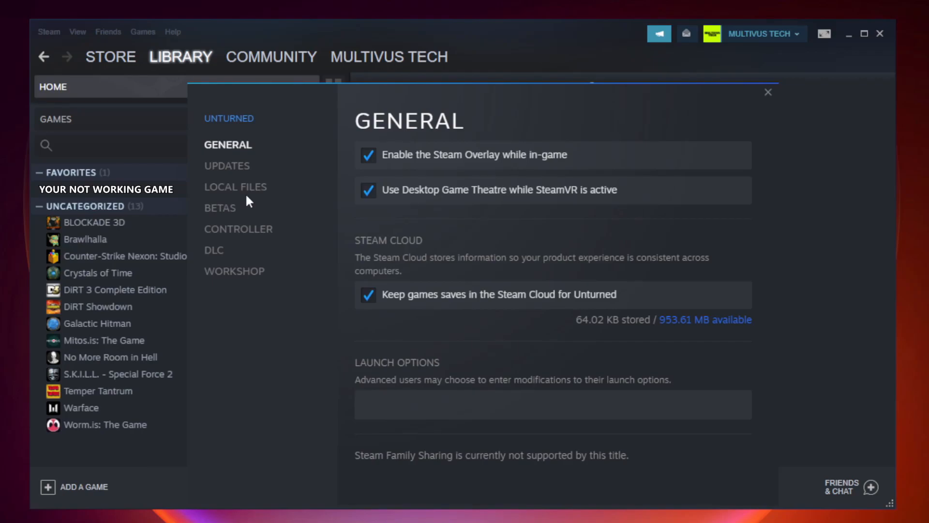
{"action": "left_click", "coordinate": [235, 187]}
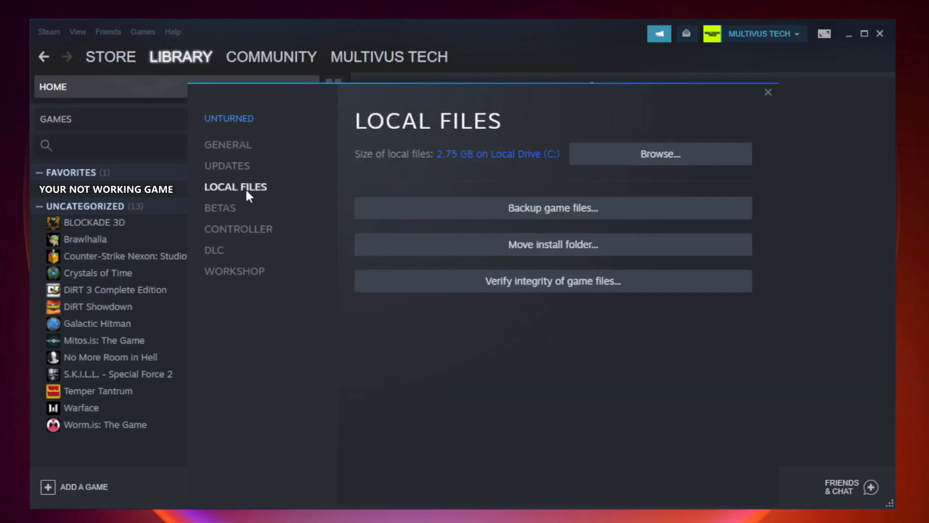
{"action": "mouse_move", "coordinate": [355, 248]}
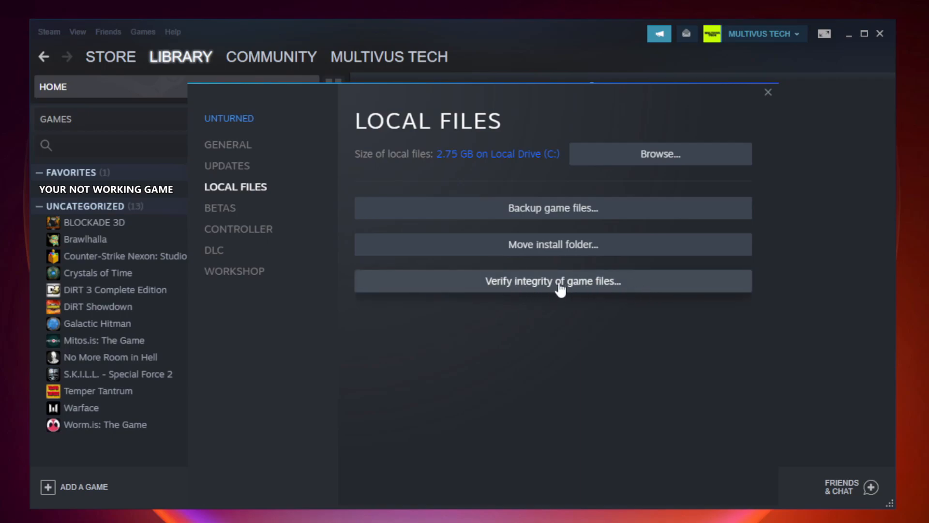
{"action": "left_click", "coordinate": [552, 280]}
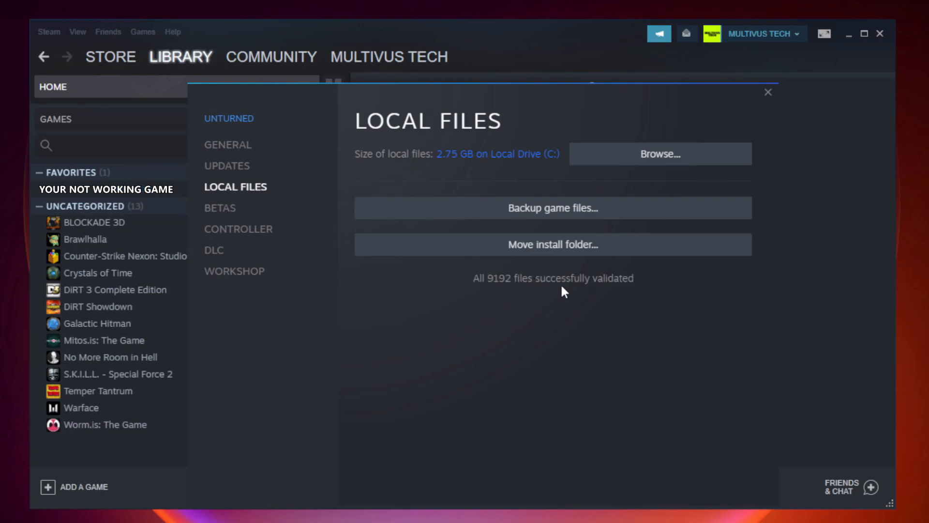
{"action": "mouse_move", "coordinate": [638, 301]}
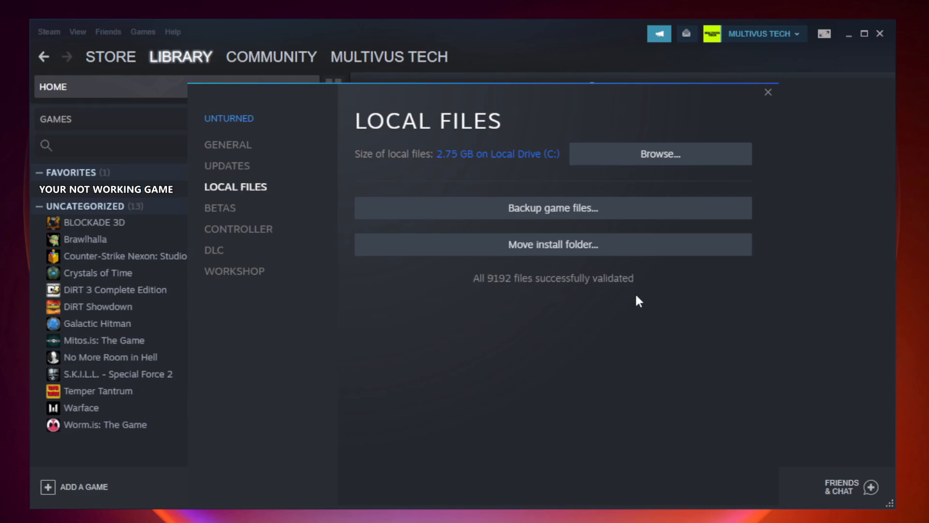
{"action": "mouse_move", "coordinate": [747, 177]}
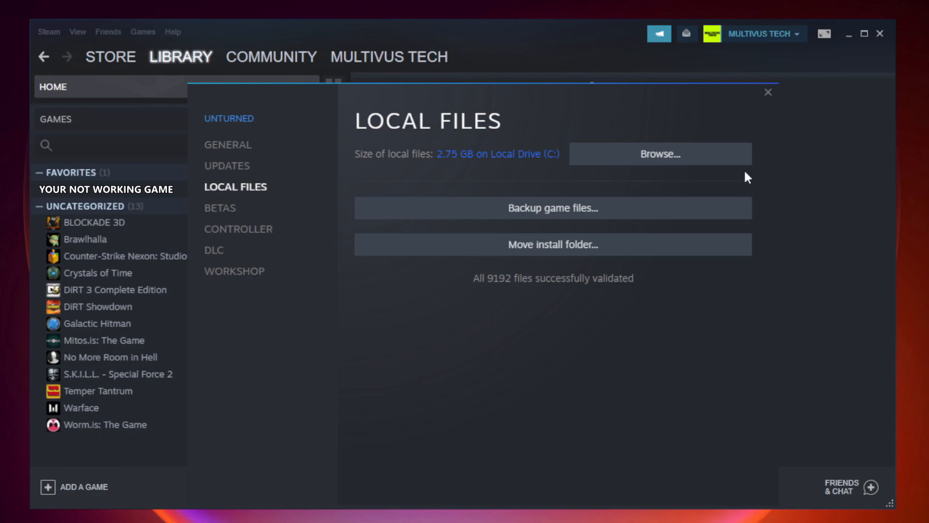
{"action": "mouse_move", "coordinate": [665, 168]}
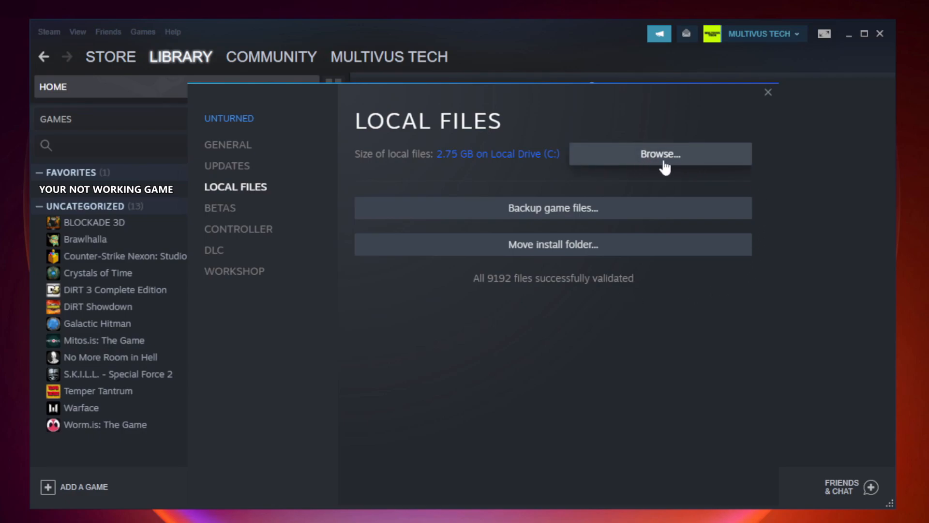
Step: Open the game's install folder and bring up the YOUR NOT WORKING GAME shortcut's context menu
{"action": "left_click", "coordinate": [660, 154]}
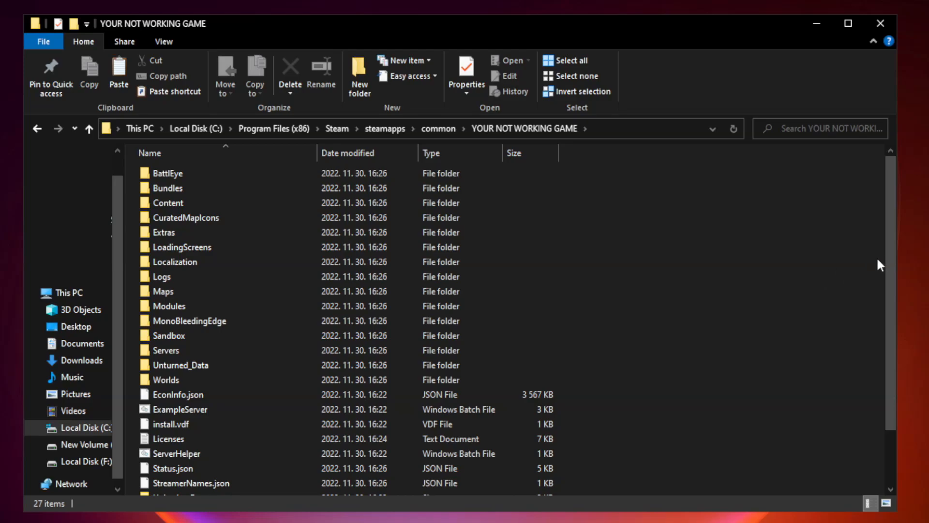
{"action": "scroll", "scroll_direction": "down", "scroll_amount": 3}
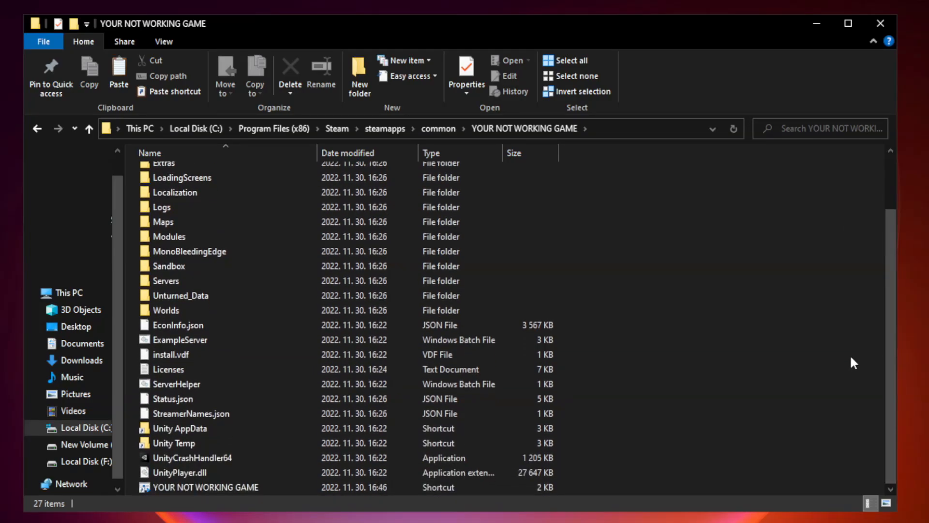
{"action": "left_click", "coordinate": [205, 487]}
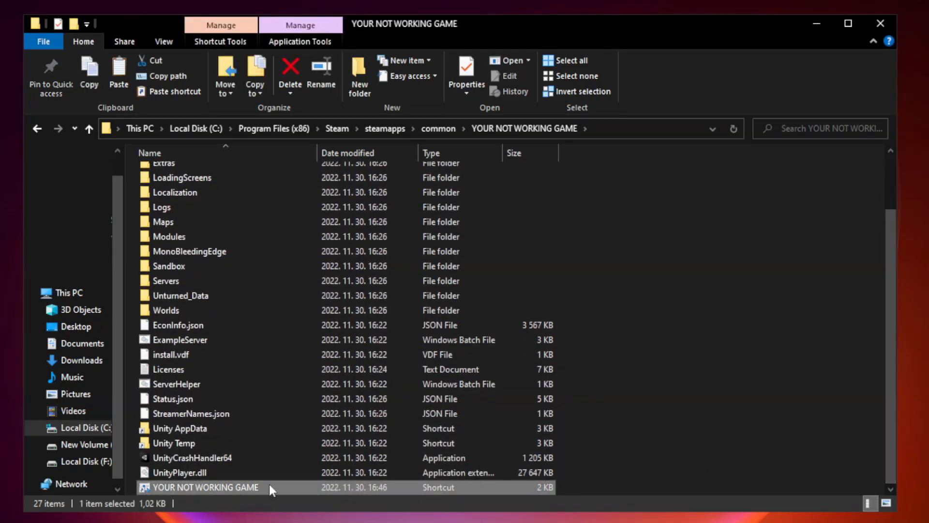
{"action": "right_click", "coordinate": [205, 486]}
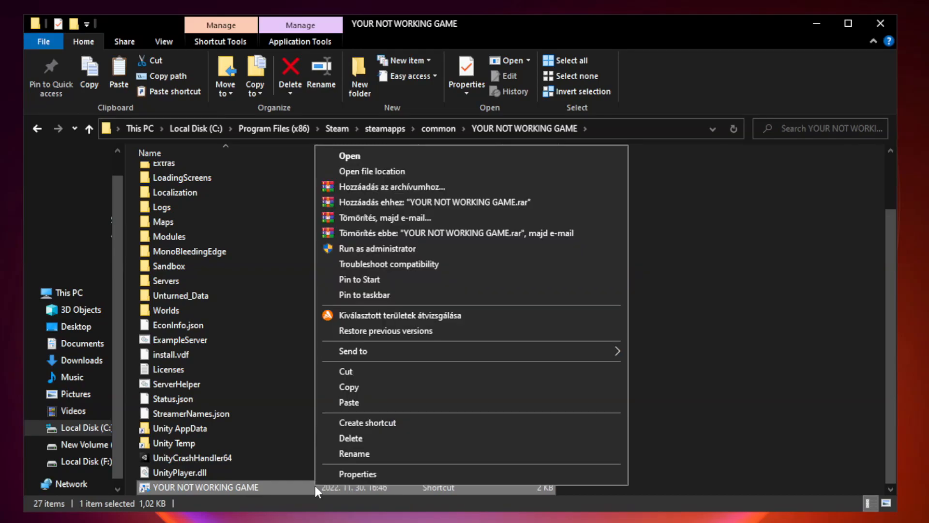
{"action": "mouse_move", "coordinate": [470, 478]}
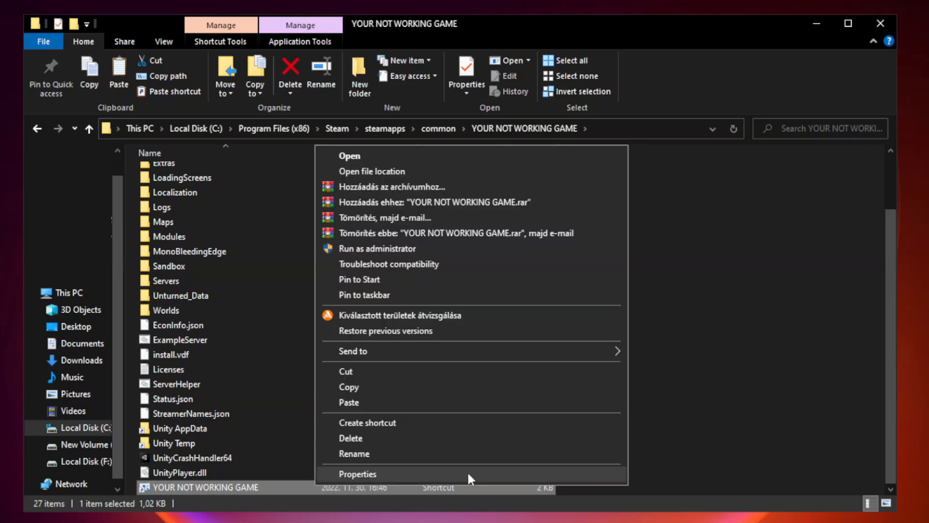
Step: Set the shortcut to Windows 8 compatibility, admin mode, fullscreen optimizations disabled
{"action": "left_click", "coordinate": [357, 473]}
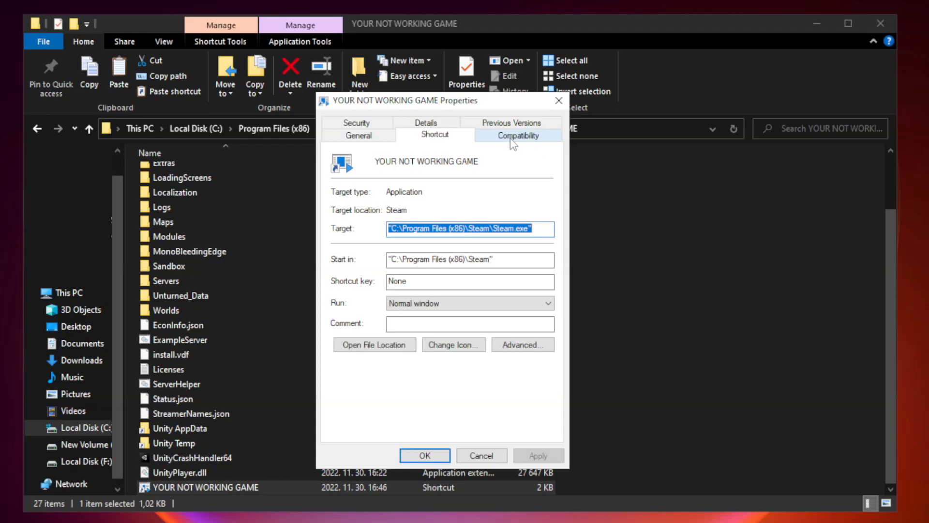
{"action": "left_click", "coordinate": [518, 134]}
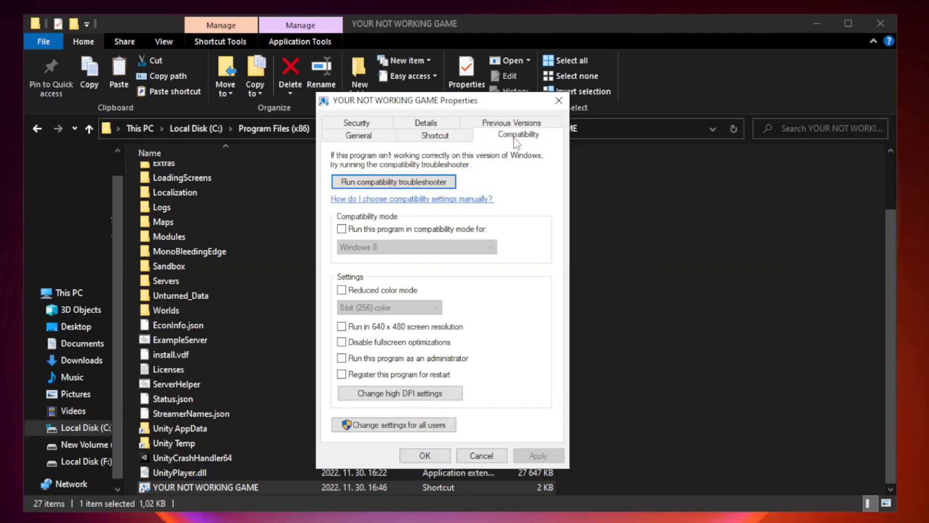
{"action": "mouse_move", "coordinate": [342, 238]}
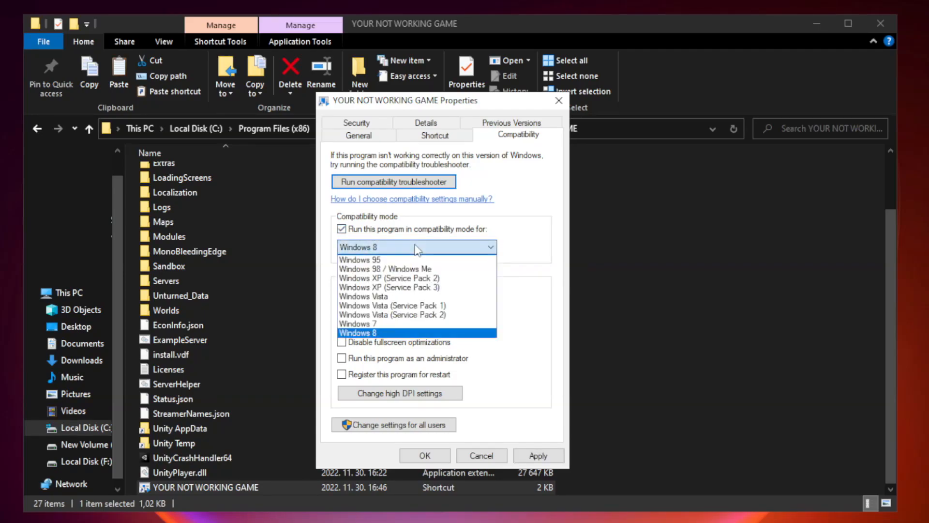
{"action": "mouse_move", "coordinate": [391, 336]}
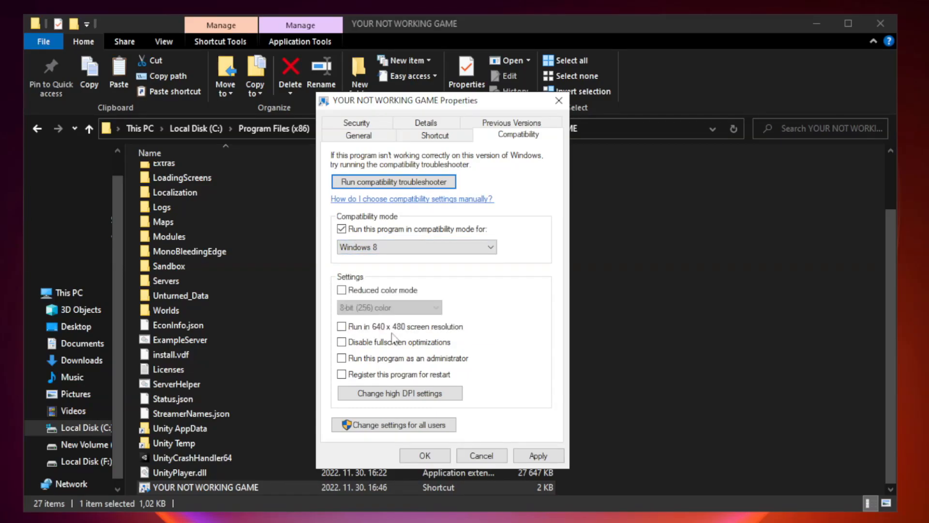
{"action": "mouse_move", "coordinate": [364, 354]}
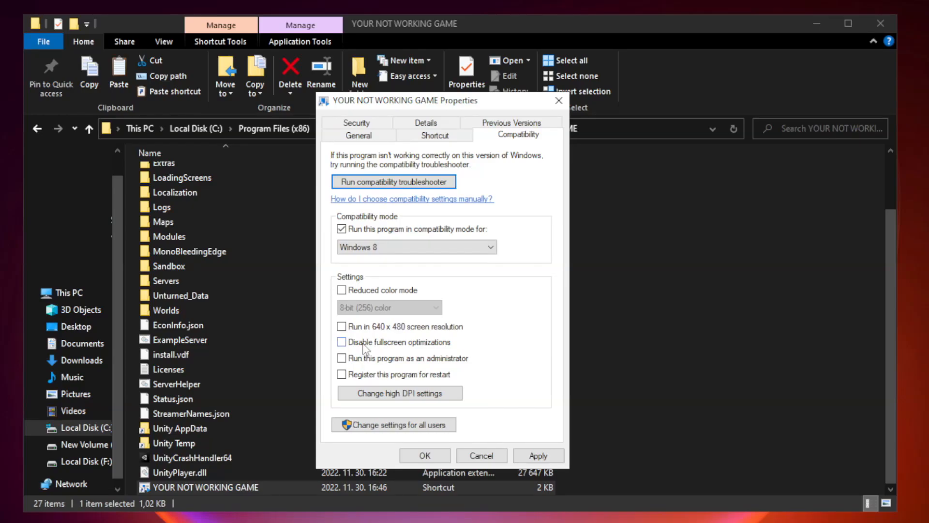
{"action": "left_click", "coordinate": [342, 342]}
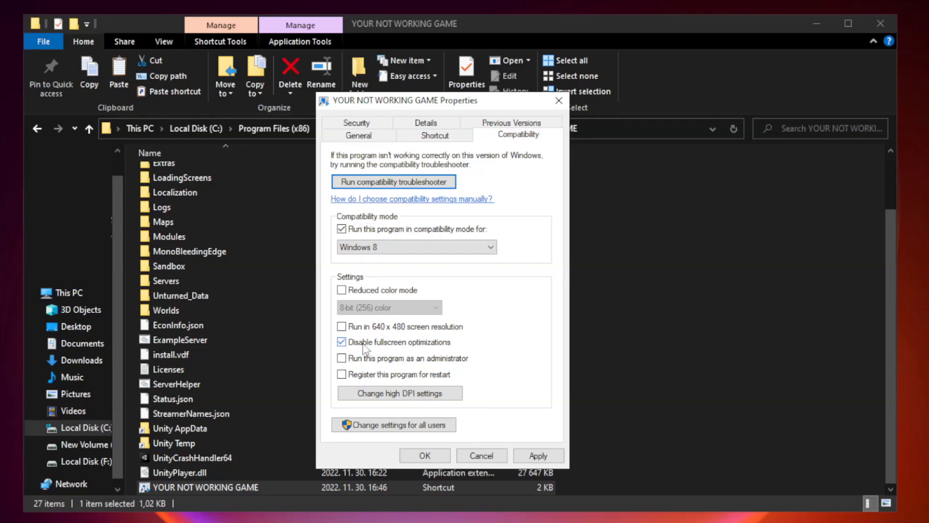
{"action": "mouse_move", "coordinate": [417, 367]}
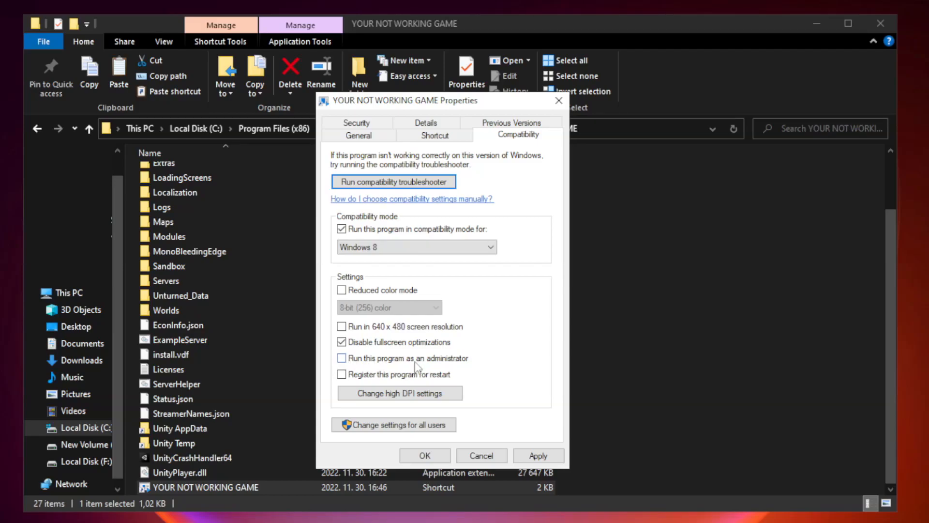
{"action": "mouse_move", "coordinate": [366, 366]}
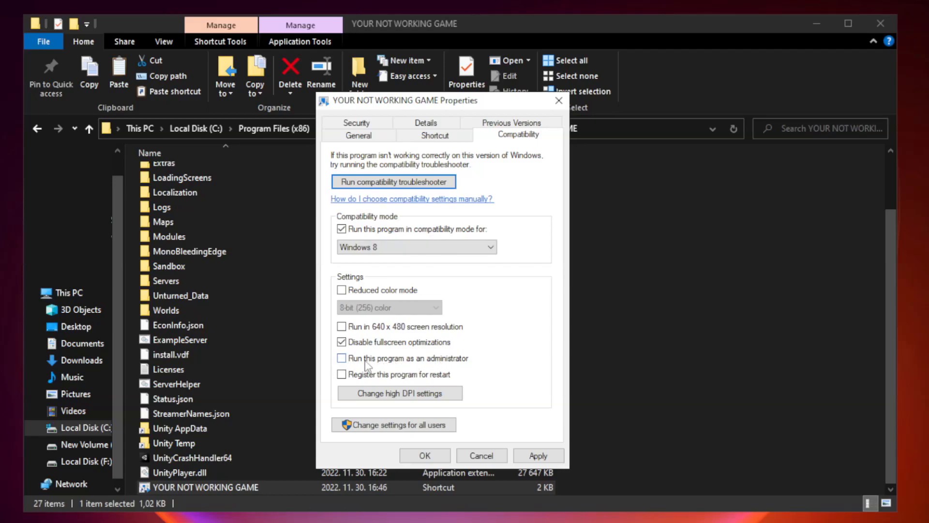
{"action": "left_click", "coordinate": [342, 359]}
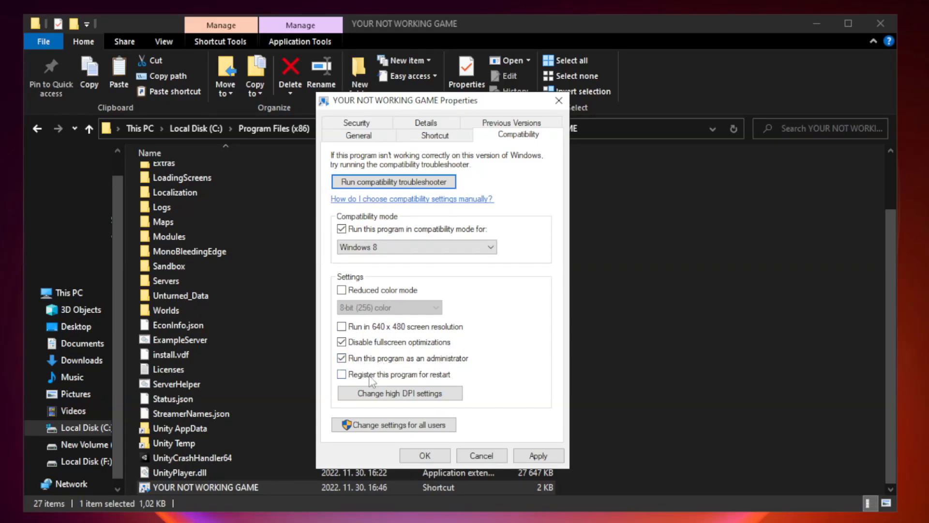
{"action": "left_click", "coordinate": [537, 455]}
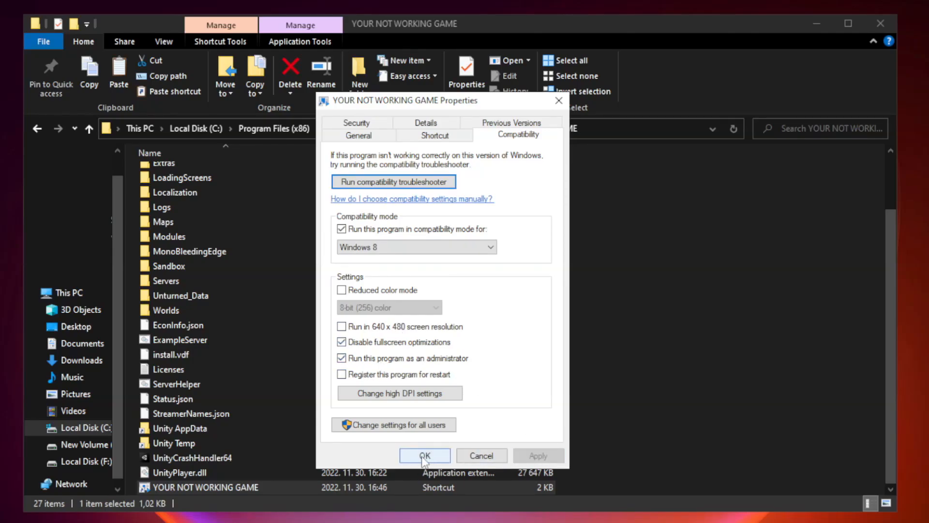
{"action": "left_click", "coordinate": [424, 455]}
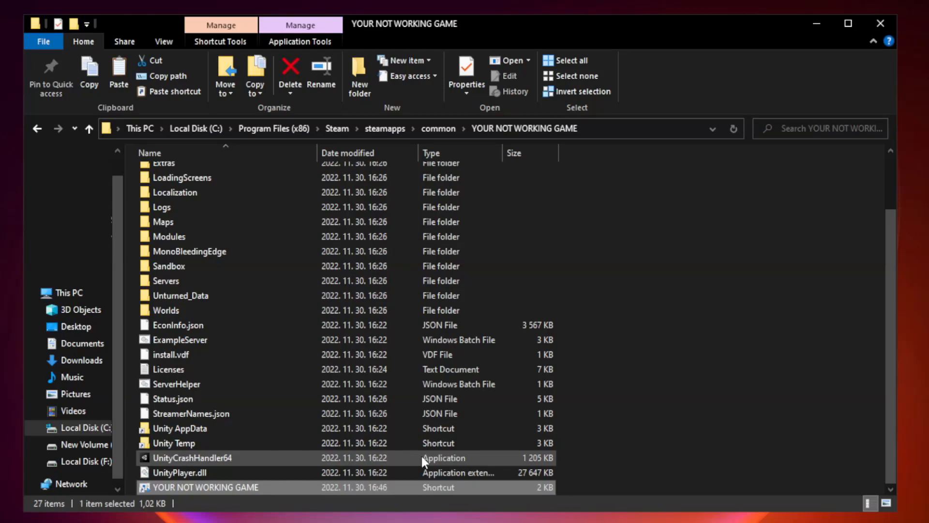
{"action": "mouse_move", "coordinate": [857, 77]}
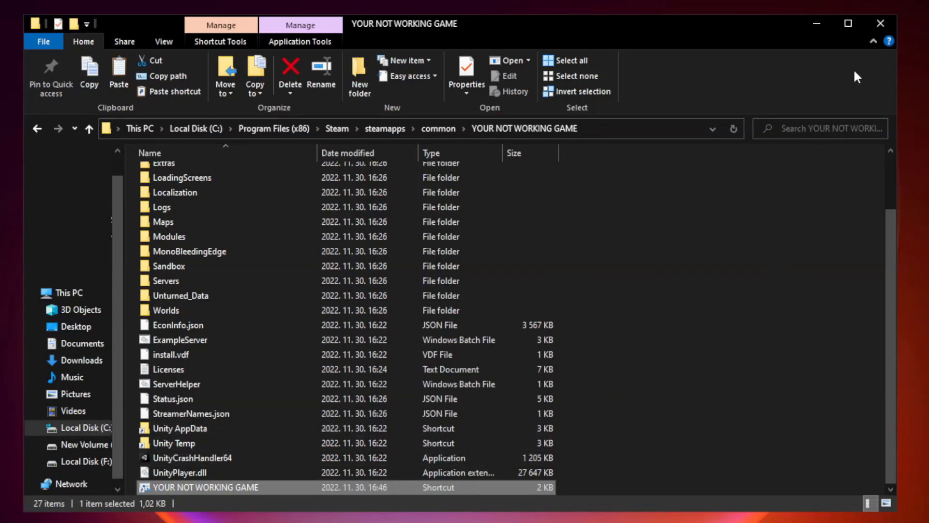
{"action": "mouse_move", "coordinate": [881, 24]}
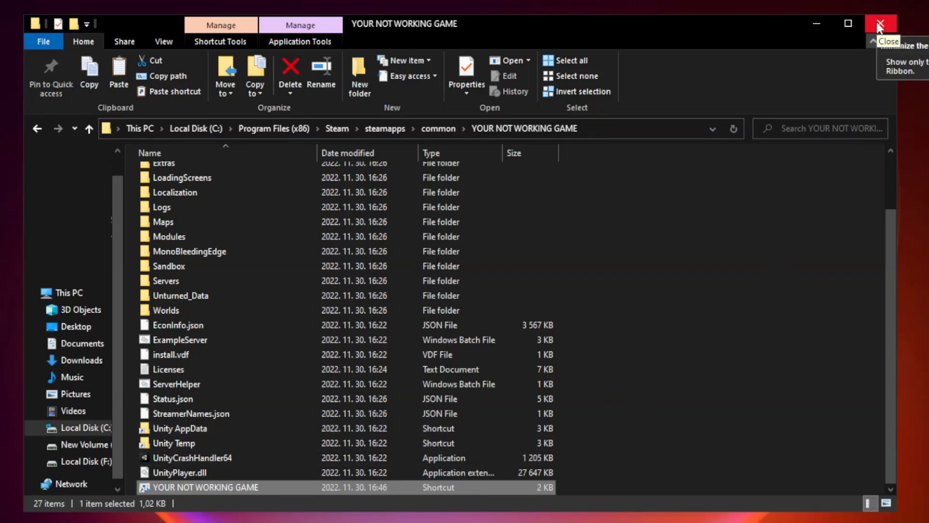
Step: Close the game folder and open Task Manager's startup apps list
{"action": "left_click", "coordinate": [881, 24]}
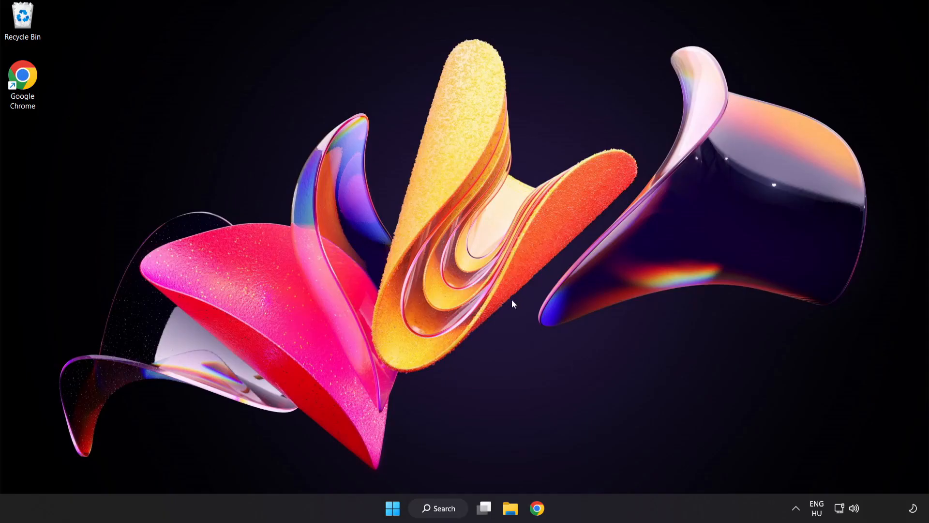
{"action": "mouse_move", "coordinate": [392, 508]}
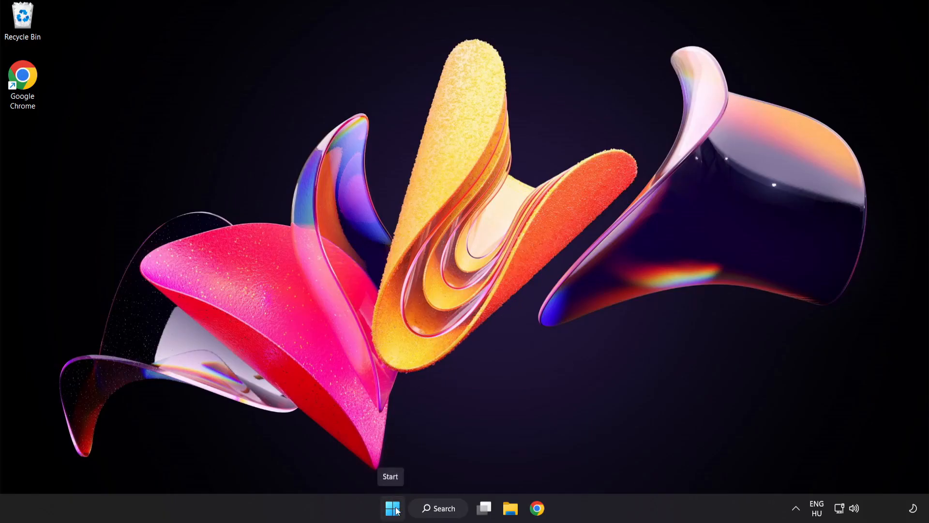
{"action": "right_click", "coordinate": [392, 508]}
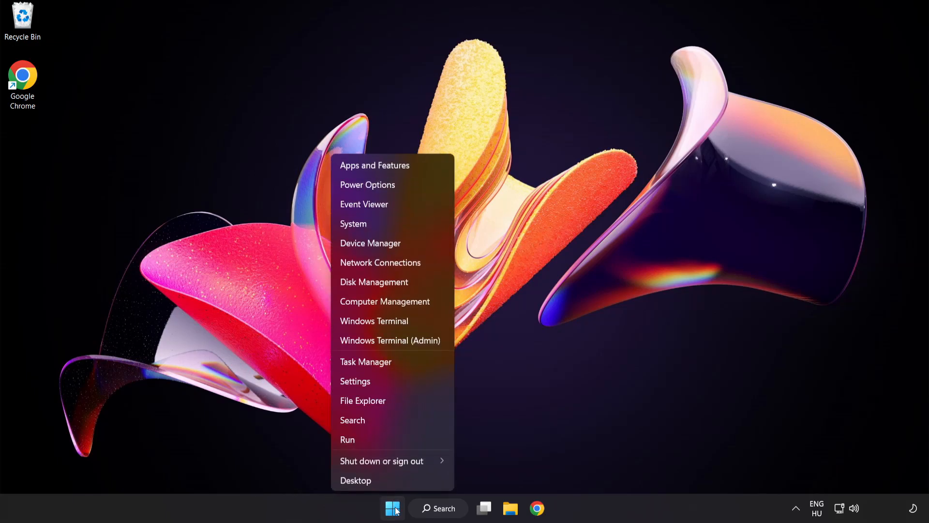
{"action": "mouse_move", "coordinate": [400, 364]}
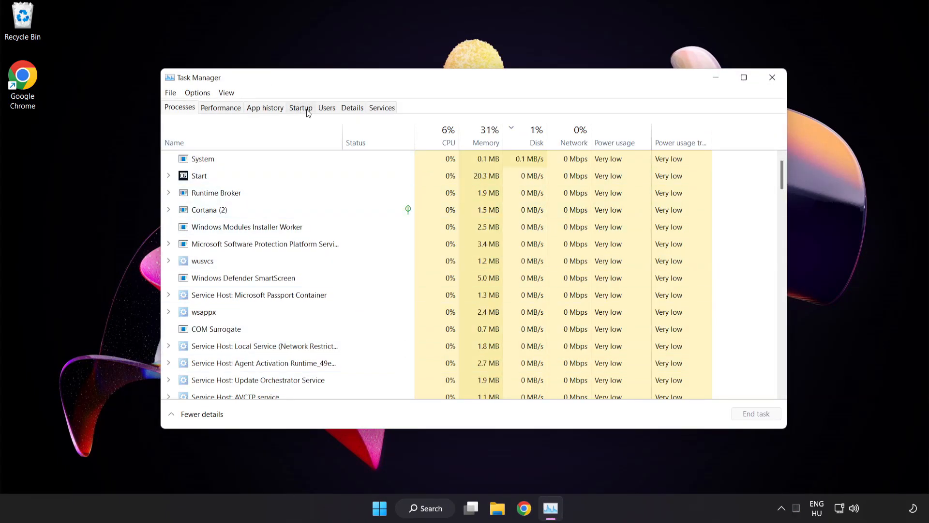
{"action": "left_click", "coordinate": [301, 108]}
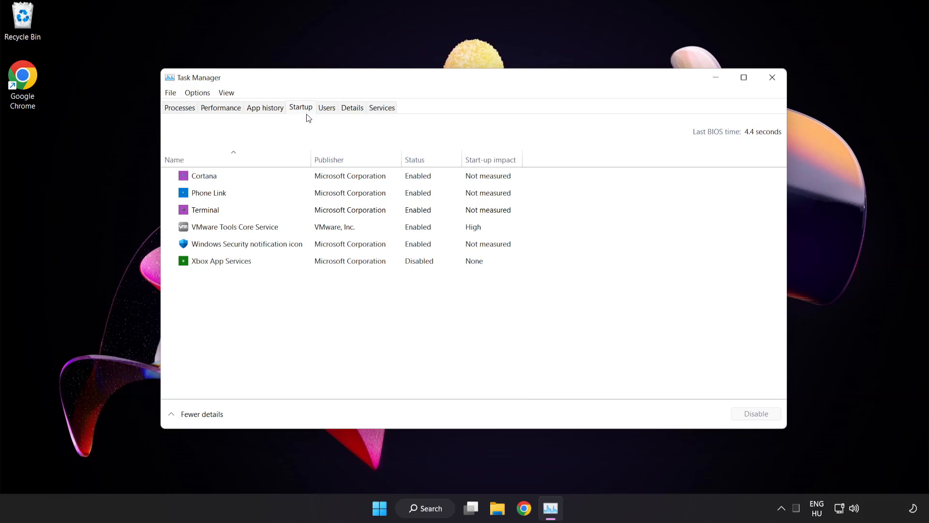
Step: Disable Cortana, Phone Link, Terminal and Windows Security notification icon at startup
{"action": "left_click", "coordinate": [204, 175]}
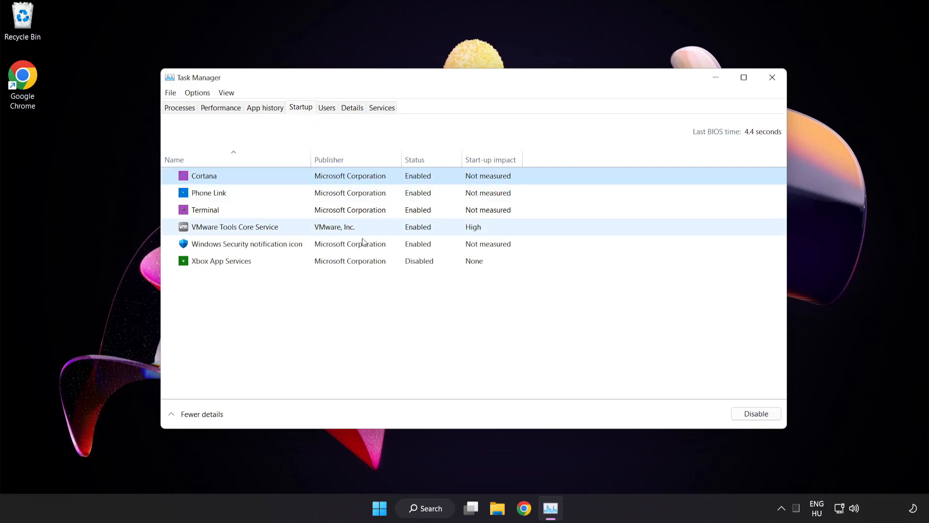
{"action": "left_click", "coordinate": [755, 413]}
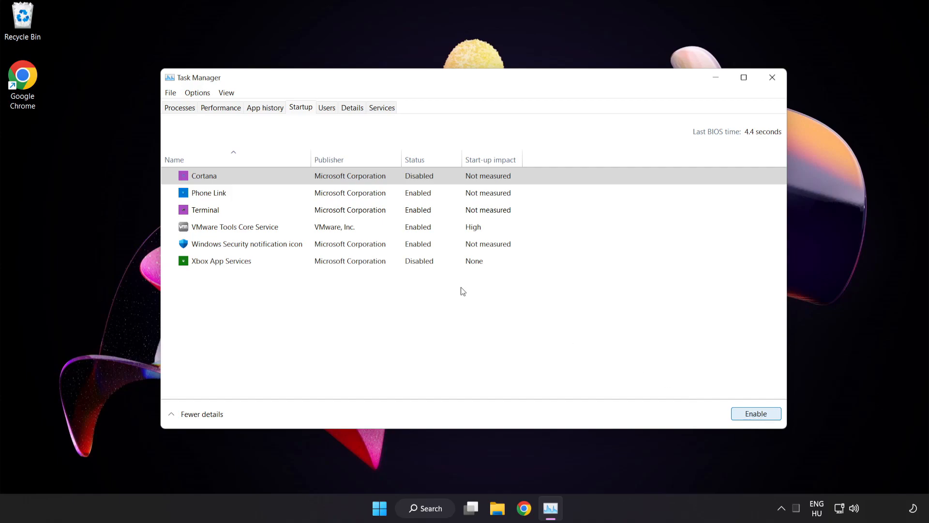
{"action": "left_click", "coordinate": [209, 193]}
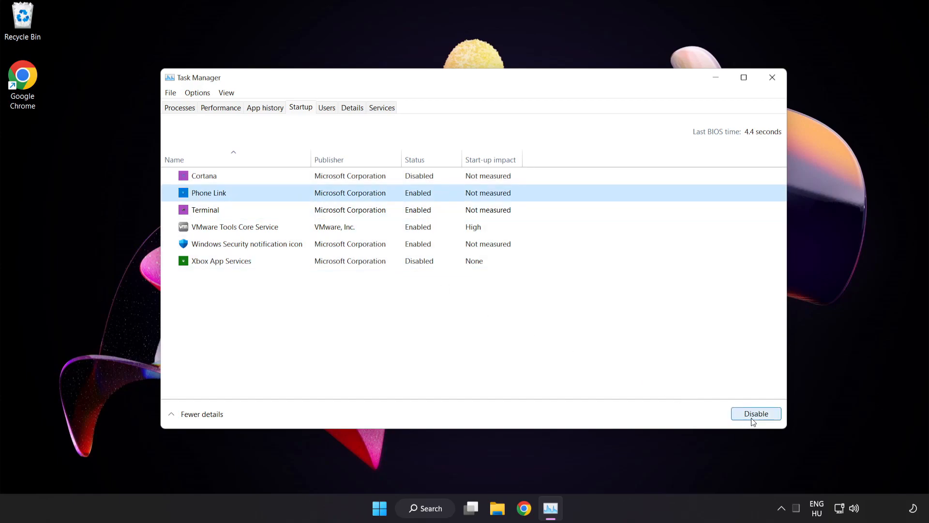
{"action": "left_click", "coordinate": [755, 413]}
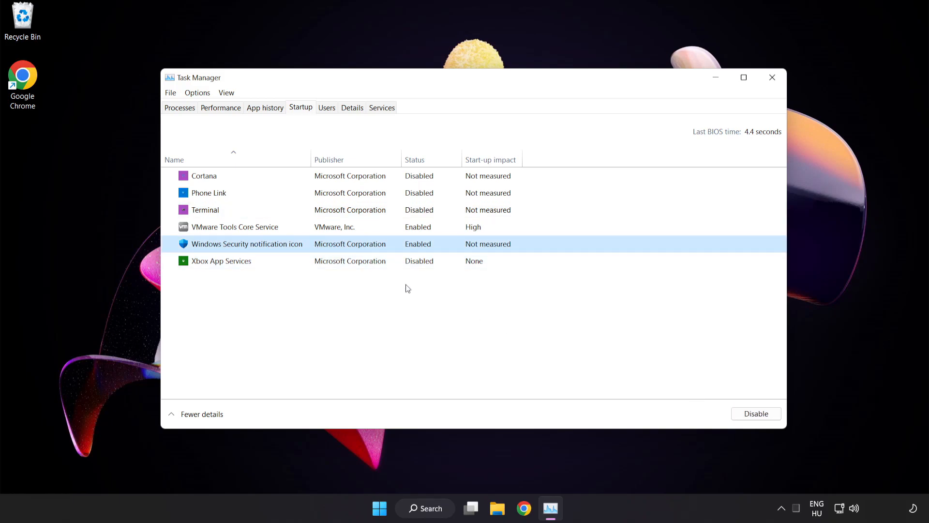
{"action": "left_click", "coordinate": [756, 413]}
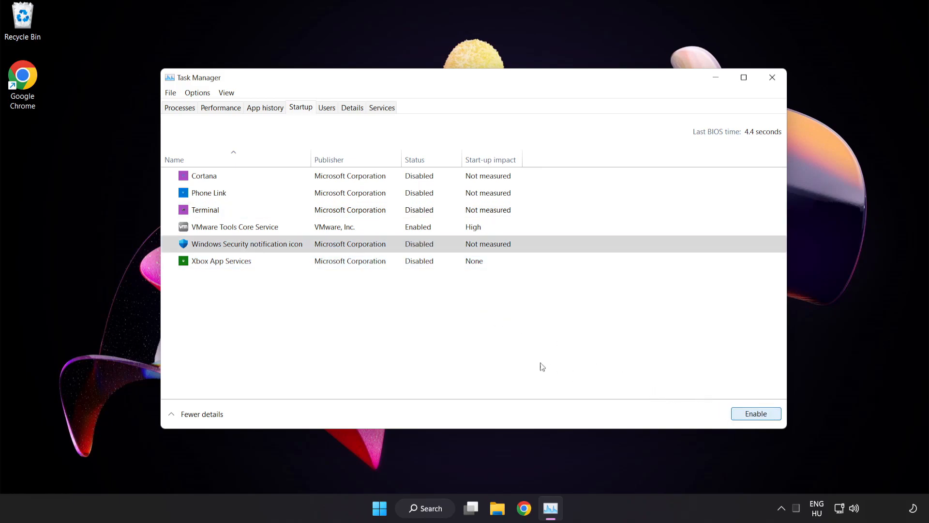
{"action": "mouse_move", "coordinate": [773, 77]}
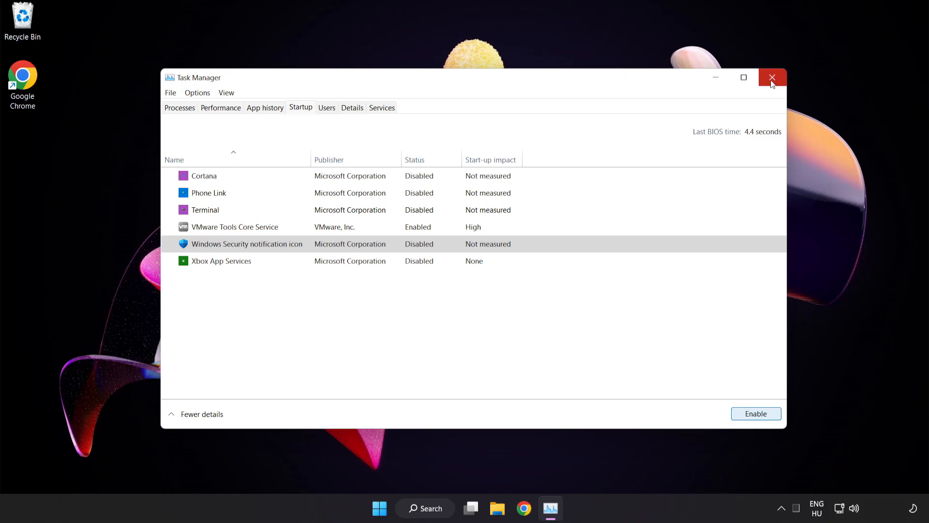
{"action": "mouse_move", "coordinate": [773, 77]}
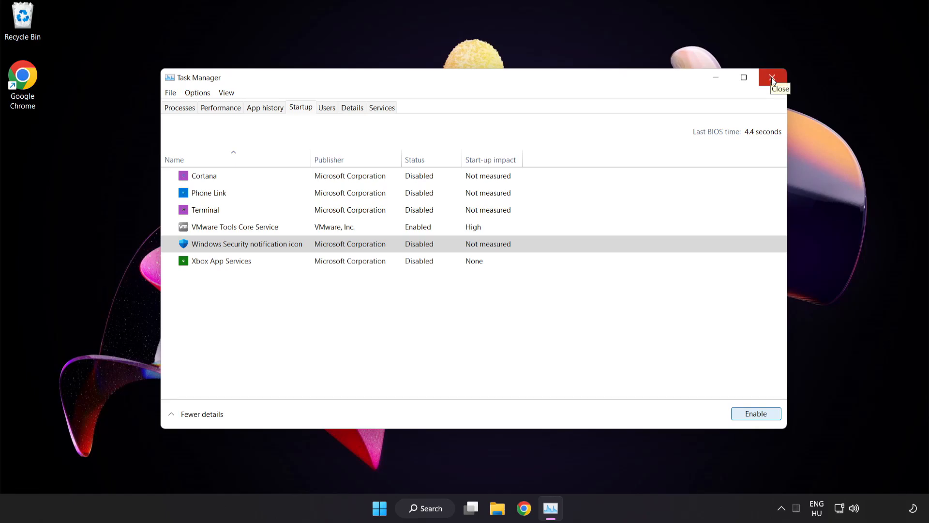
Step: Close Task Manager and search Windows for 'security'
{"action": "left_click", "coordinate": [773, 77]}
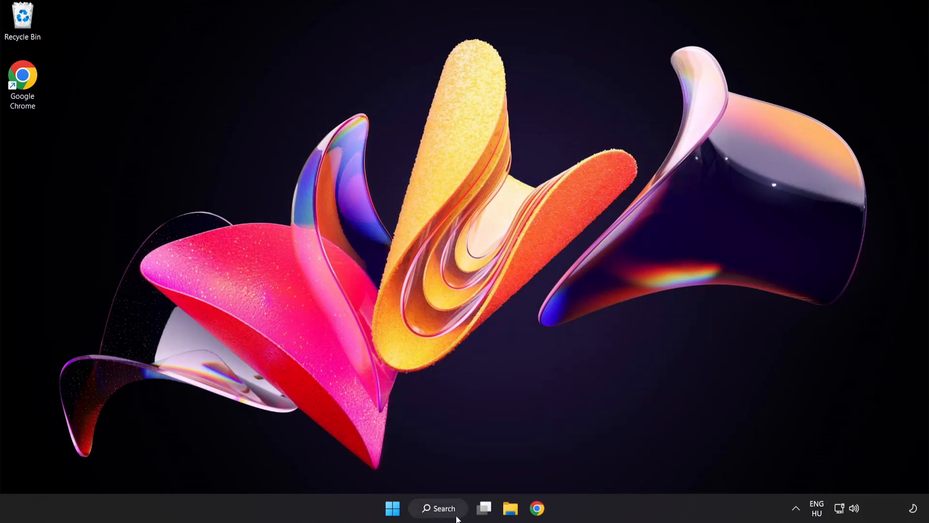
{"action": "left_click", "coordinate": [438, 508]}
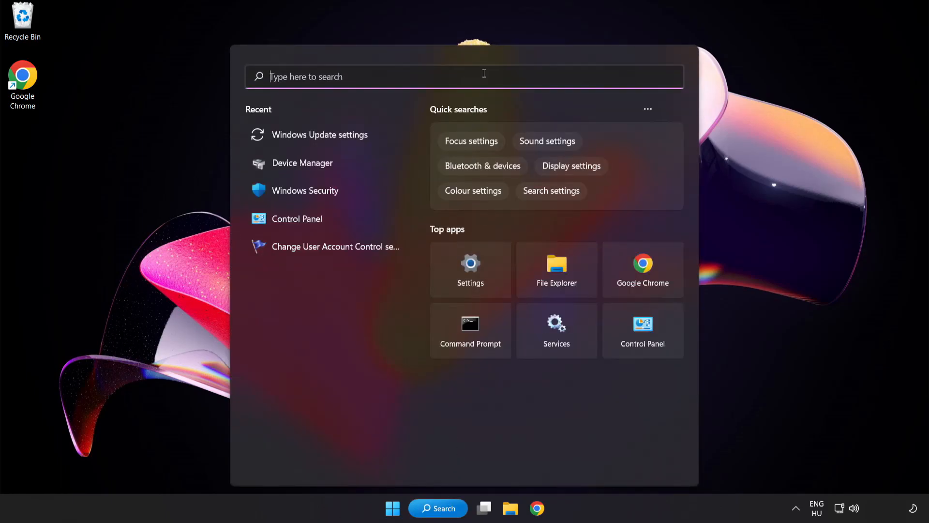
{"action": "type", "text": "security"}
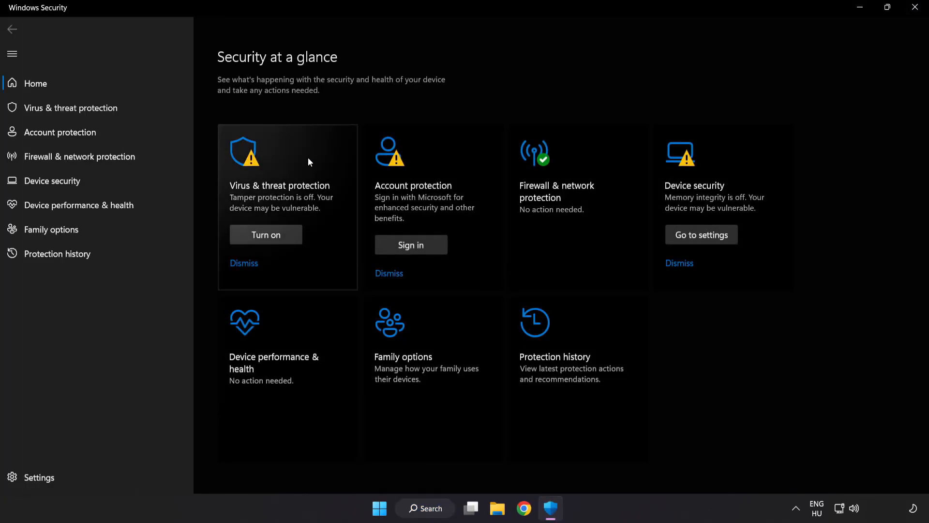
{"action": "mouse_move", "coordinate": [141, 108]}
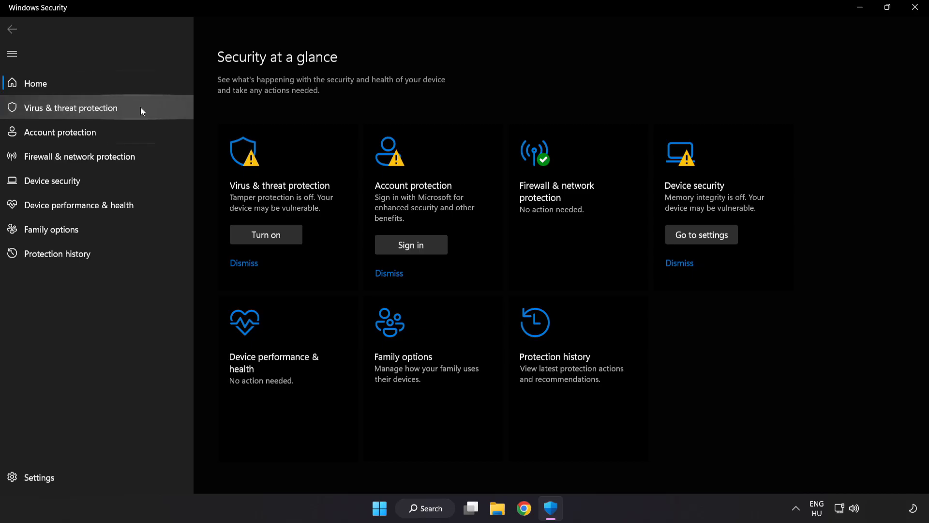
Step: Open Windows Security's Virus & threat protection settings and scroll down toward Exclusions
{"action": "left_click", "coordinate": [70, 108]}
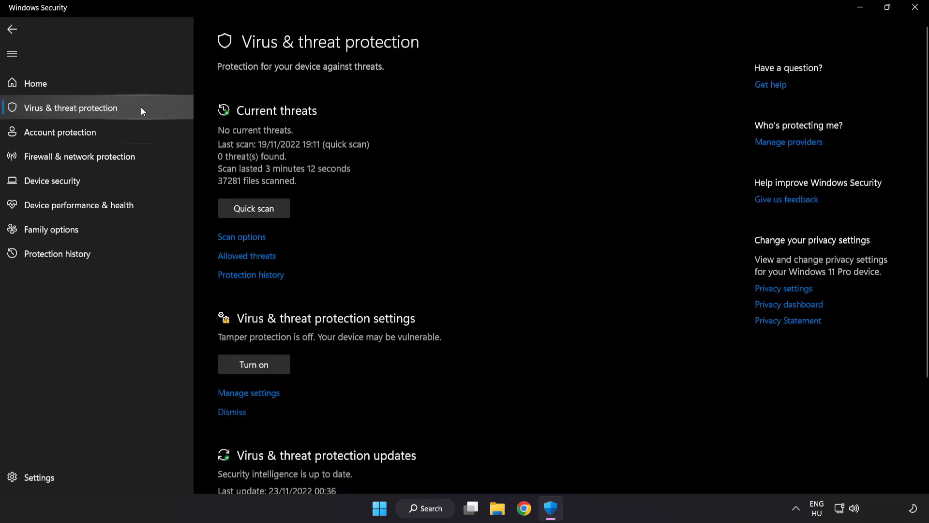
{"action": "scroll", "scroll_direction": "down", "scroll_amount": 3}
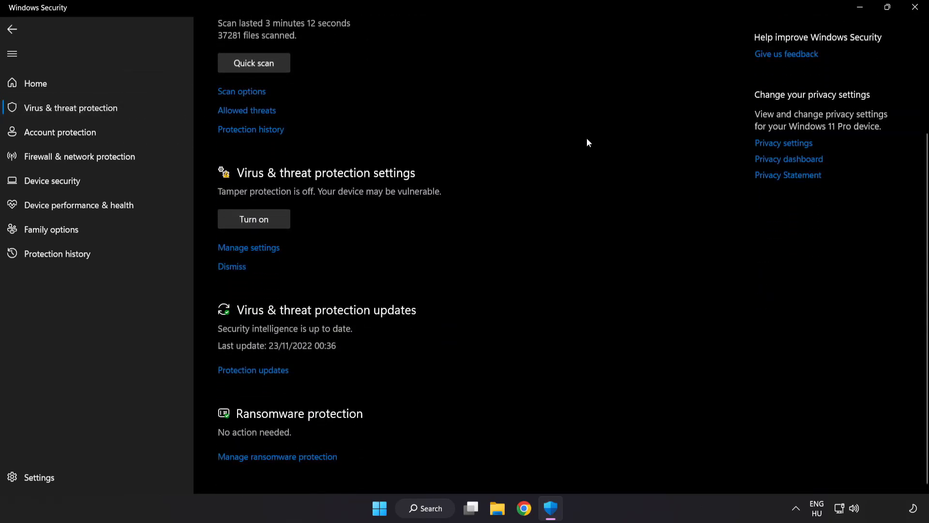
{"action": "mouse_move", "coordinate": [438, 220]}
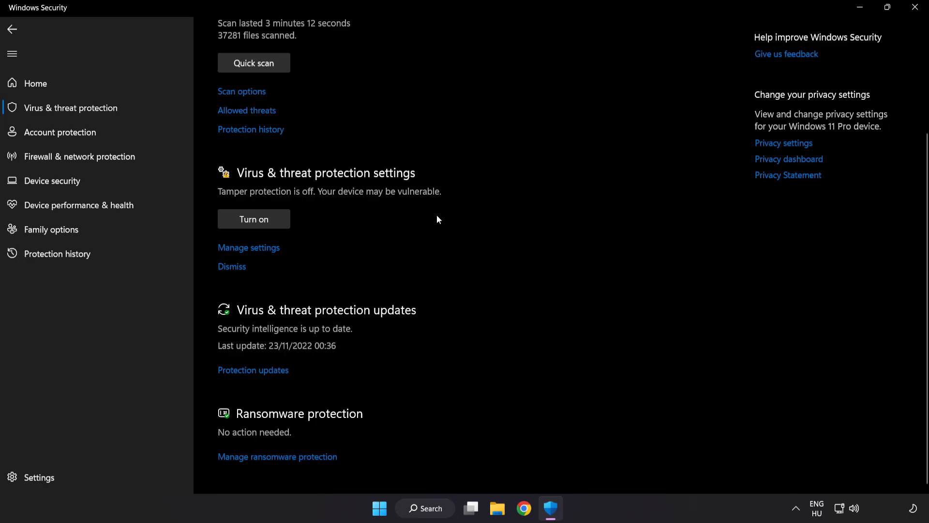
{"action": "mouse_move", "coordinate": [248, 248]}
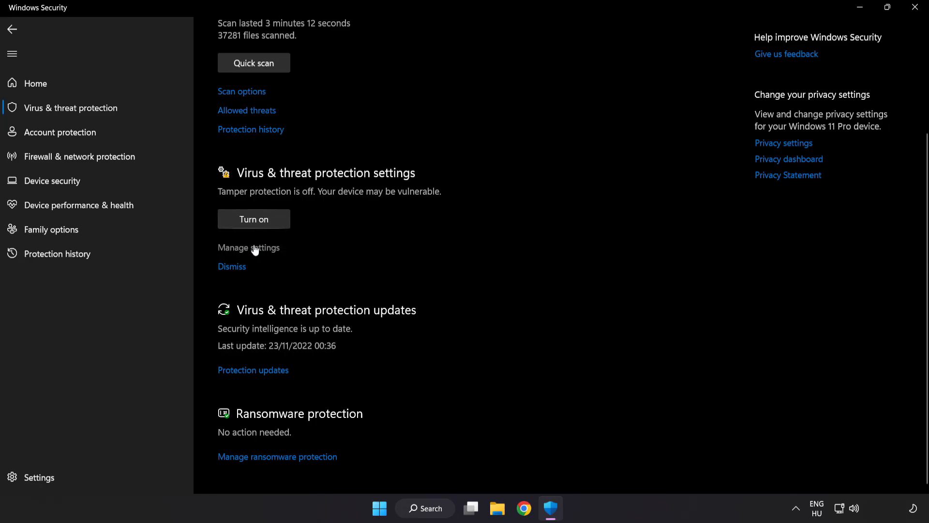
{"action": "left_click", "coordinate": [249, 248]}
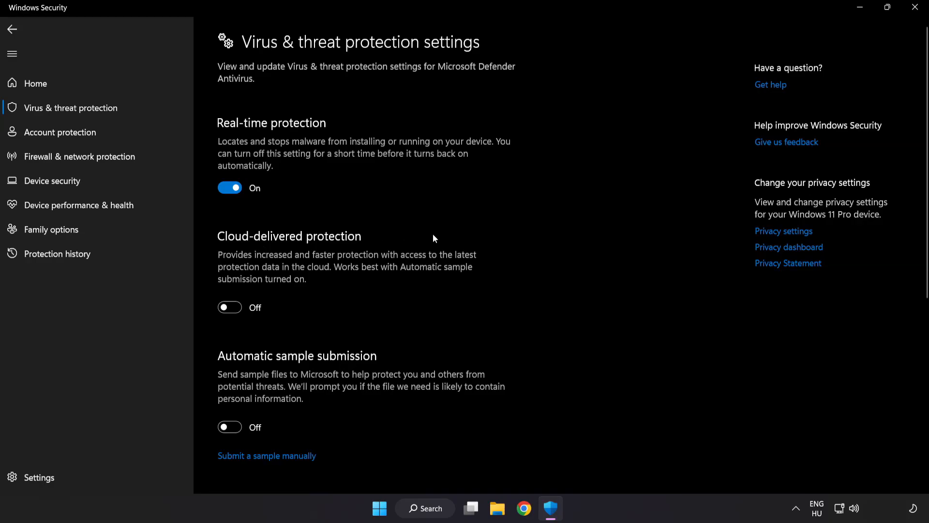
{"action": "scroll", "scroll_direction": "down", "scroll_amount": 3}
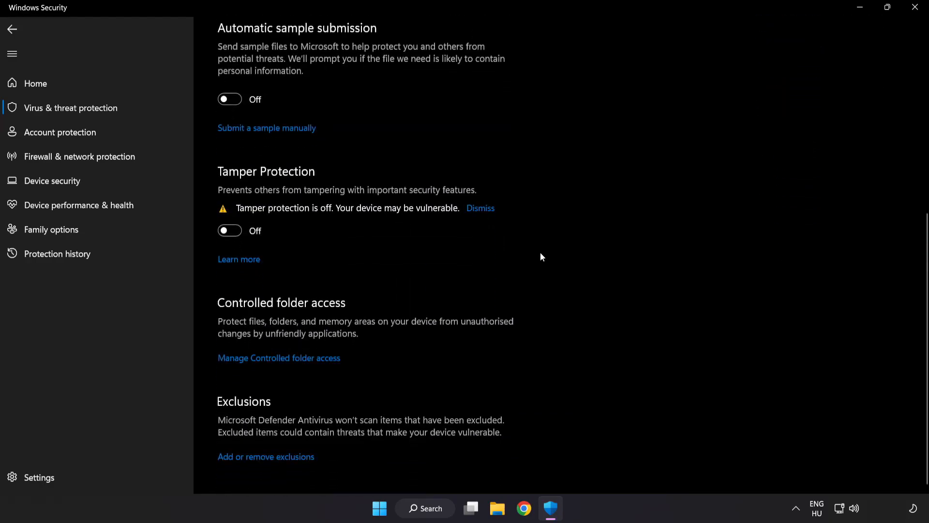
{"action": "mouse_move", "coordinate": [263, 468]}
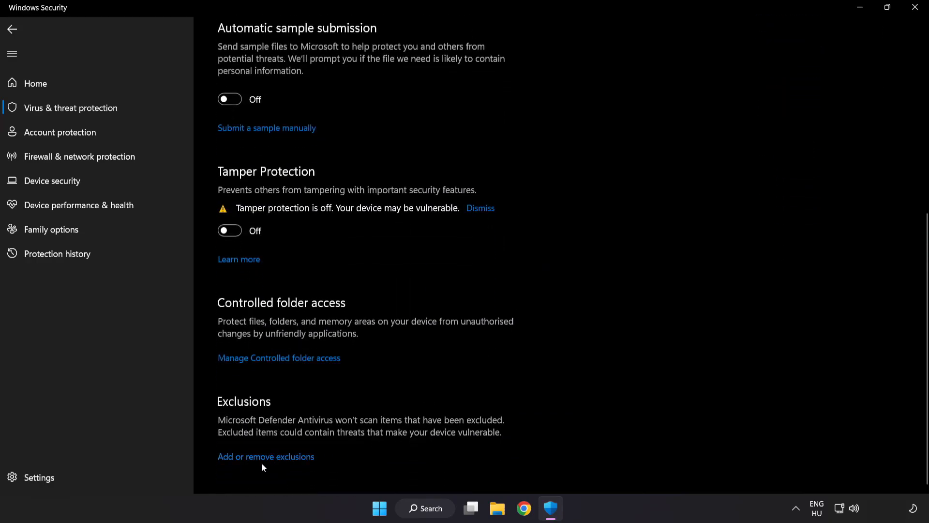
Step: Add the NOT WORKING APP shortcut from C:\Program Files (x86) as a Defender file exclusion
{"action": "left_click", "coordinate": [266, 456]}
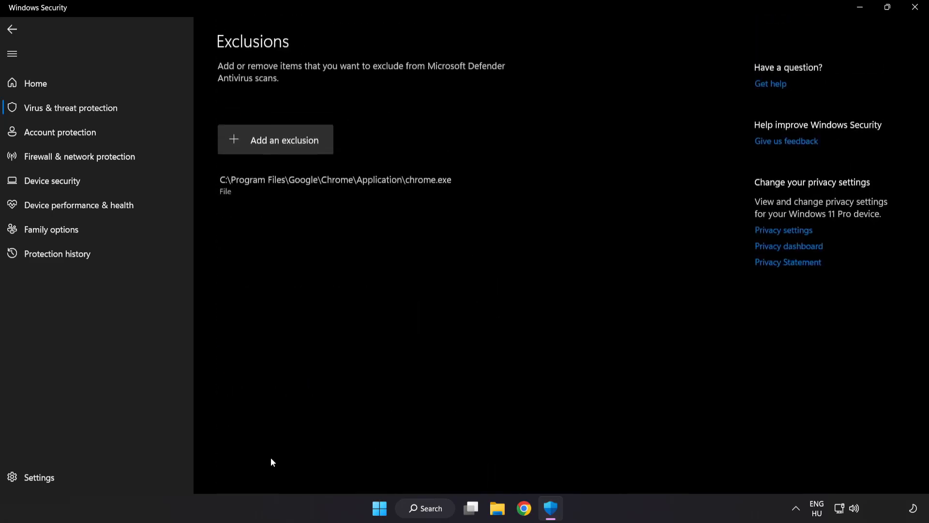
{"action": "mouse_move", "coordinate": [225, 217]}
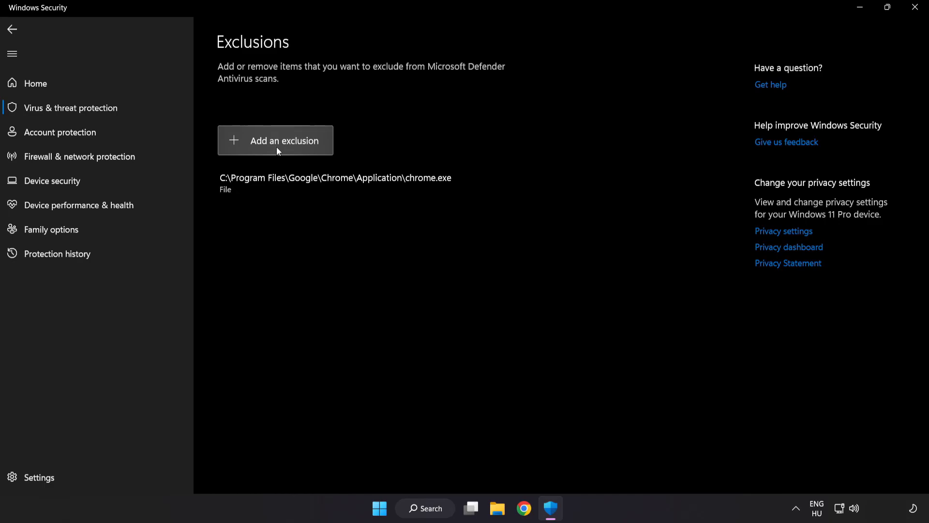
{"action": "left_click", "coordinate": [275, 140]}
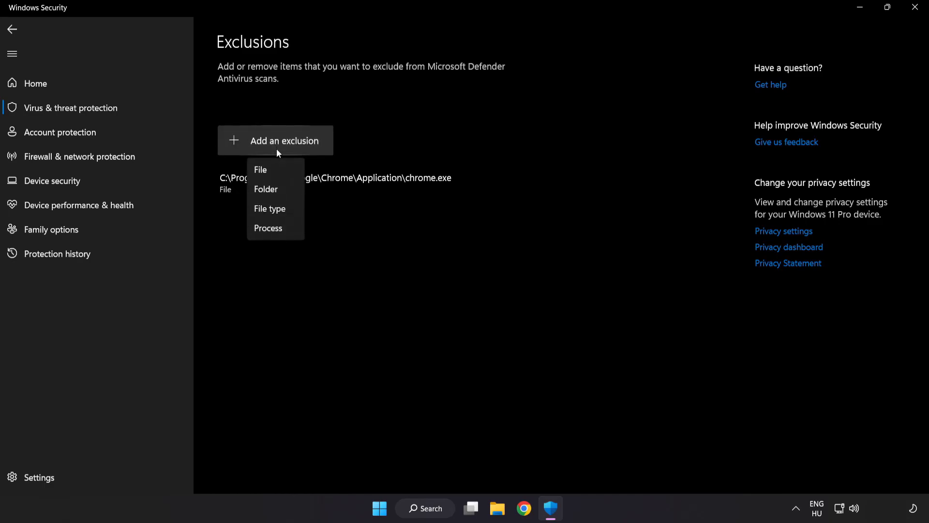
{"action": "mouse_move", "coordinate": [267, 189]}
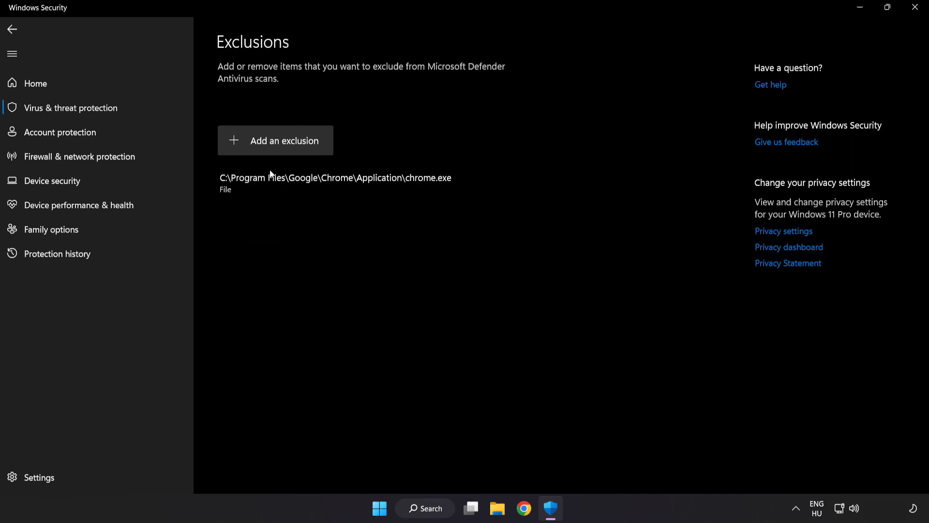
{"action": "left_click", "coordinate": [275, 140]}
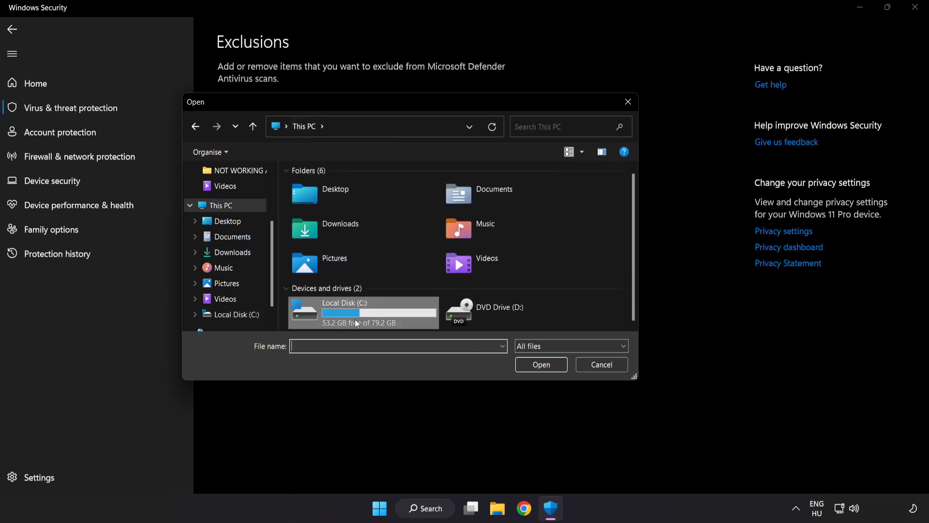
{"action": "double_click", "coordinate": [344, 312]}
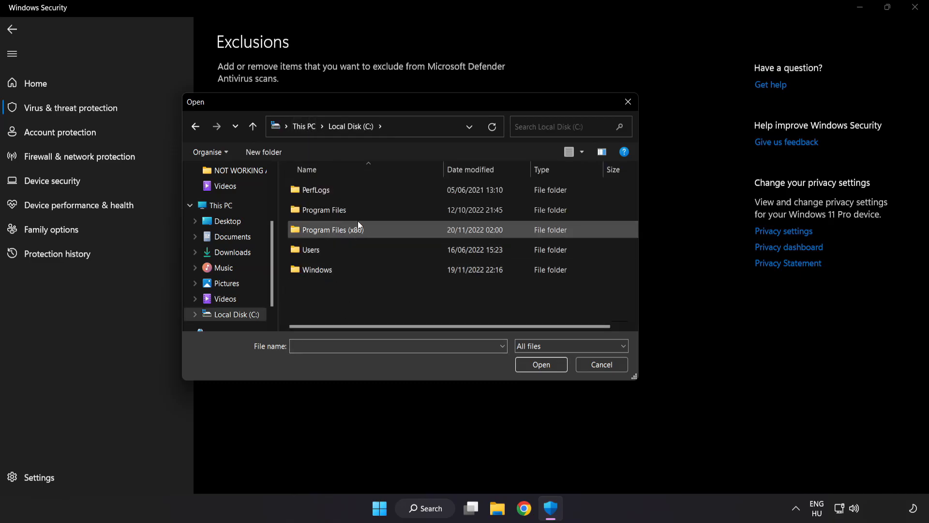
{"action": "double_click", "coordinate": [330, 229]}
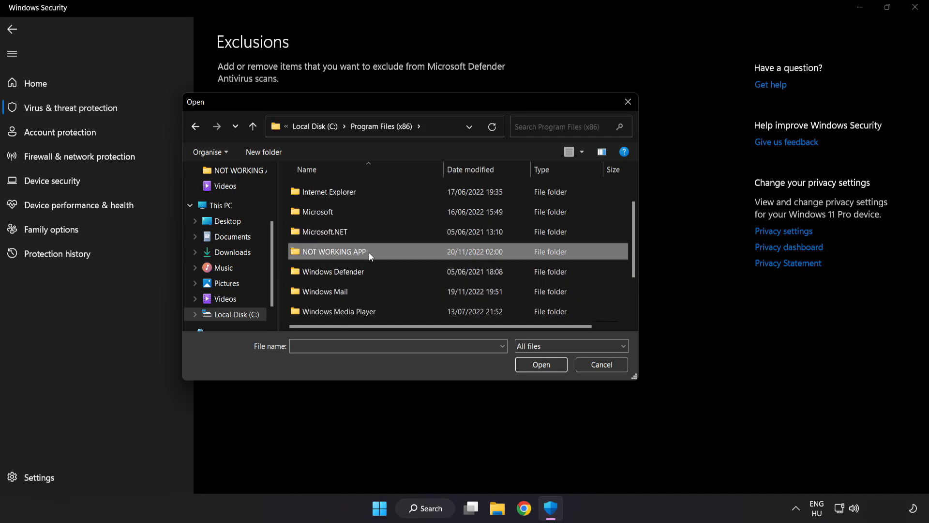
{"action": "double_click", "coordinate": [334, 251]}
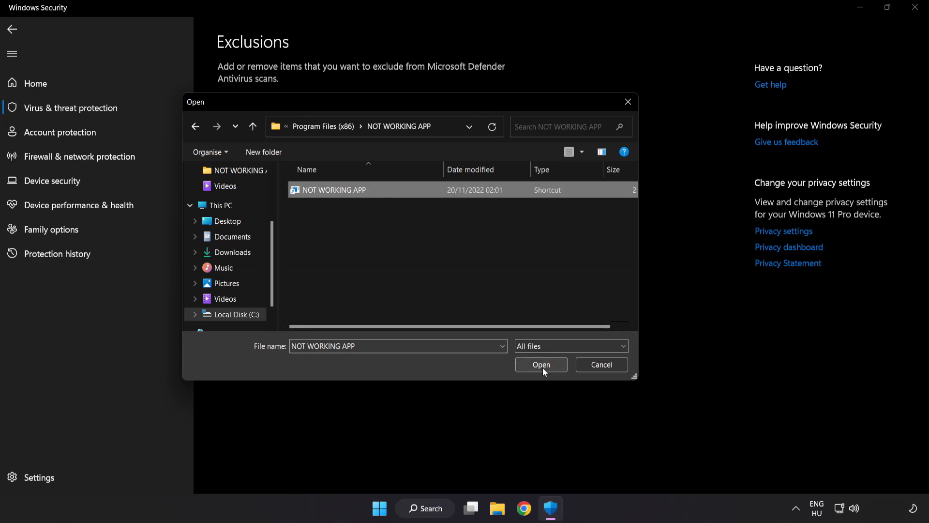
{"action": "left_click", "coordinate": [541, 364]}
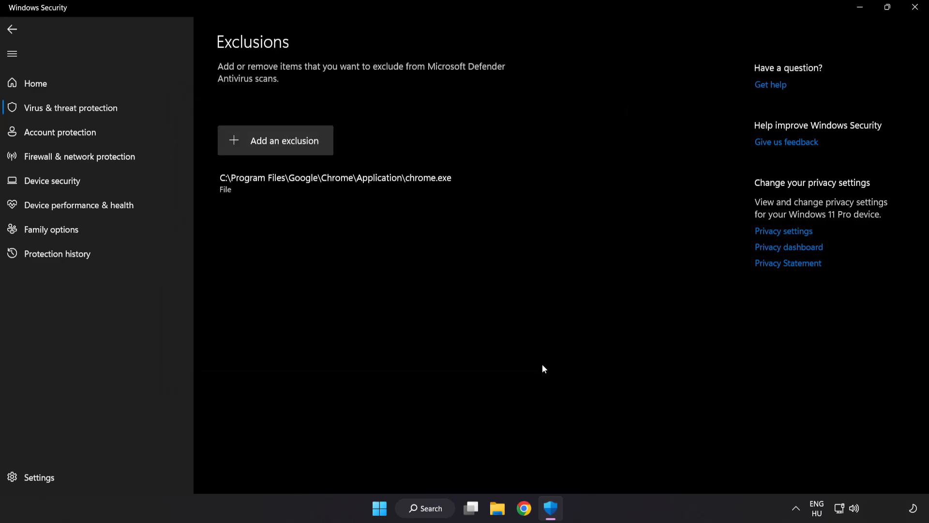
{"action": "mouse_move", "coordinate": [539, 373]}
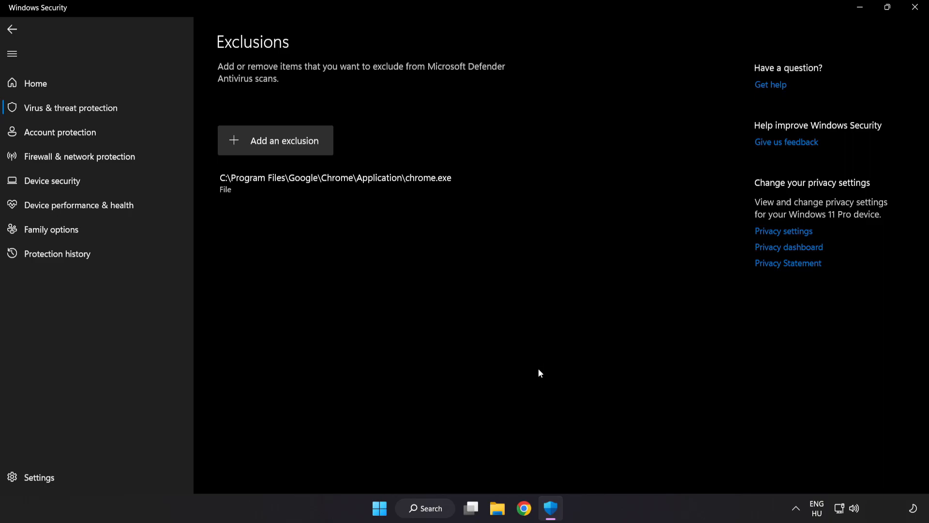
{"action": "mouse_move", "coordinate": [531, 376]}
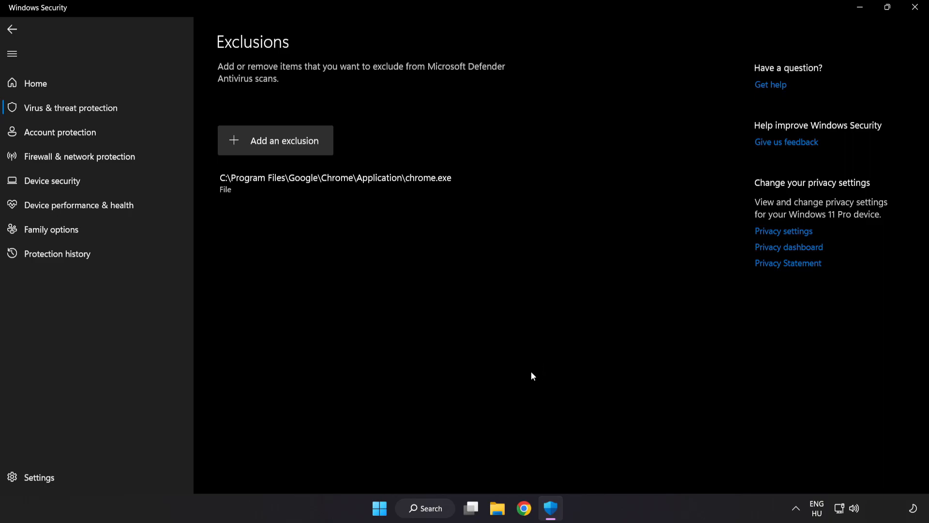
{"action": "mouse_move", "coordinate": [915, 7]}
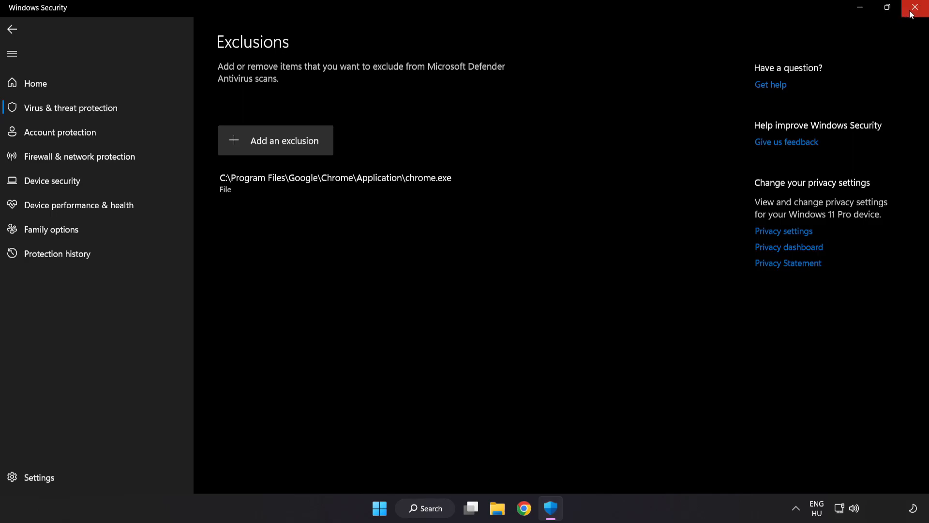
Step: Close the Windows Security window
{"action": "left_click", "coordinate": [916, 8]}
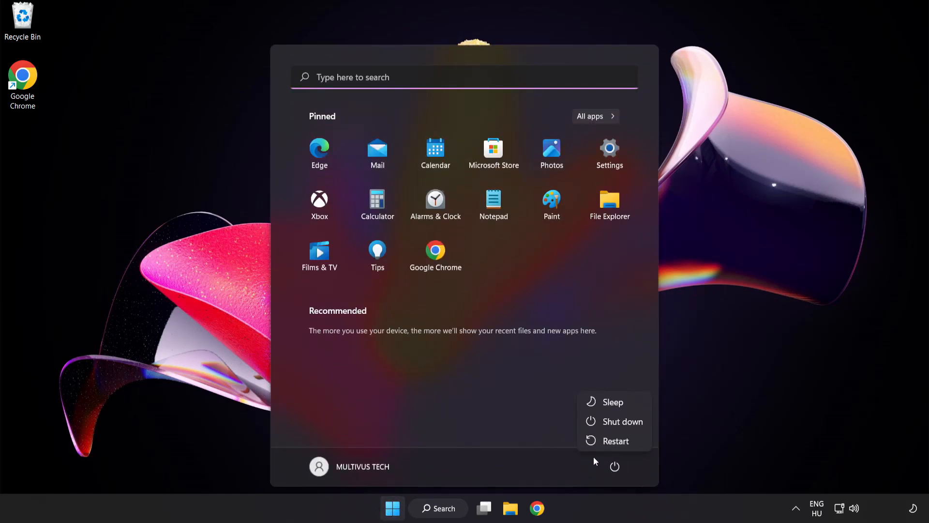
{"action": "mouse_move", "coordinate": [616, 441]}
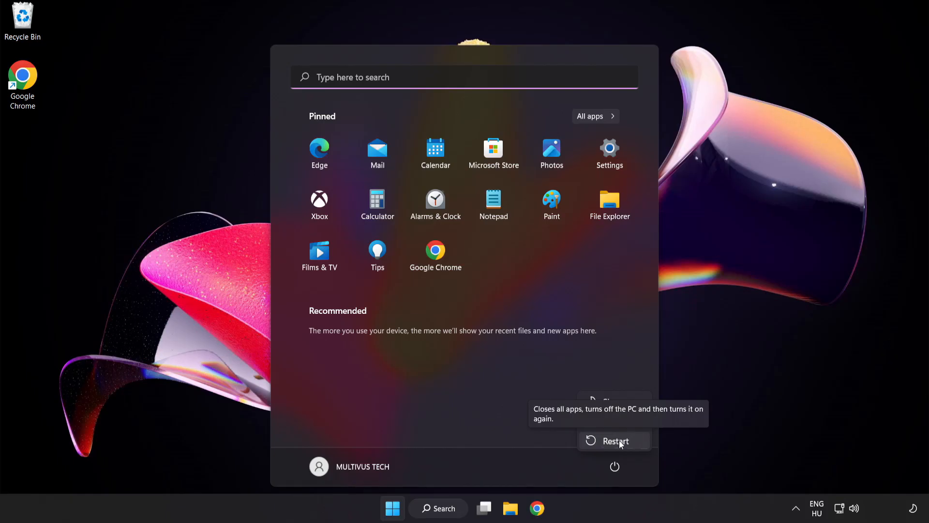